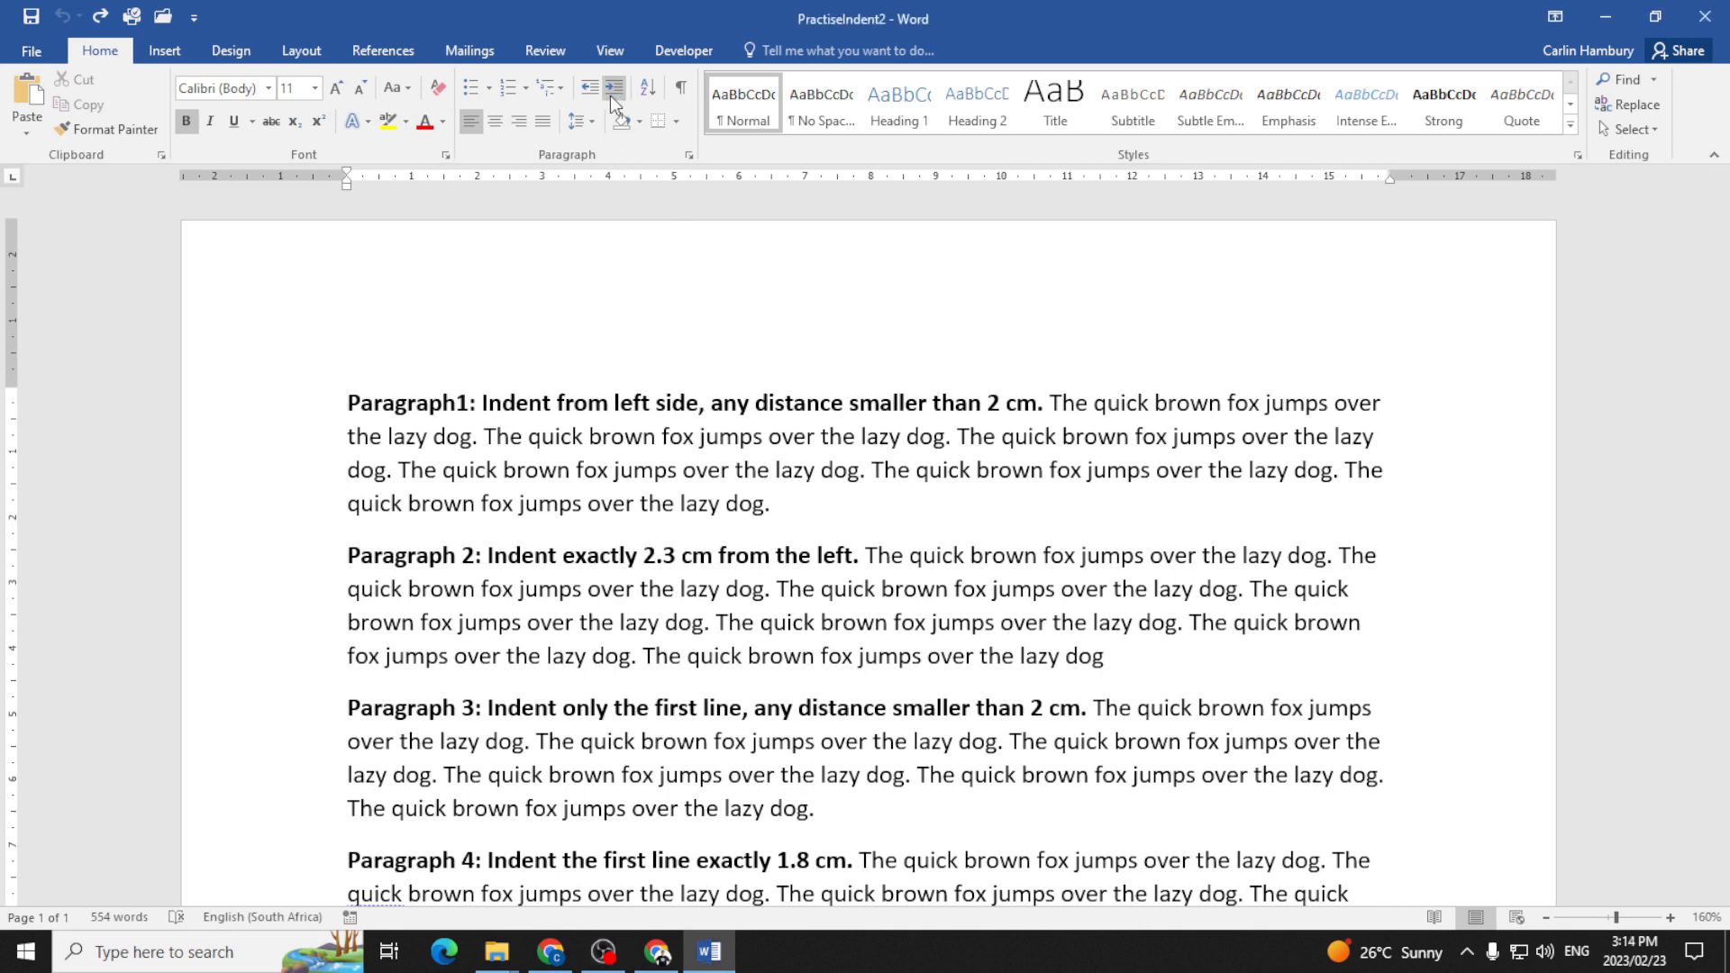
mouse_move(591, 87)
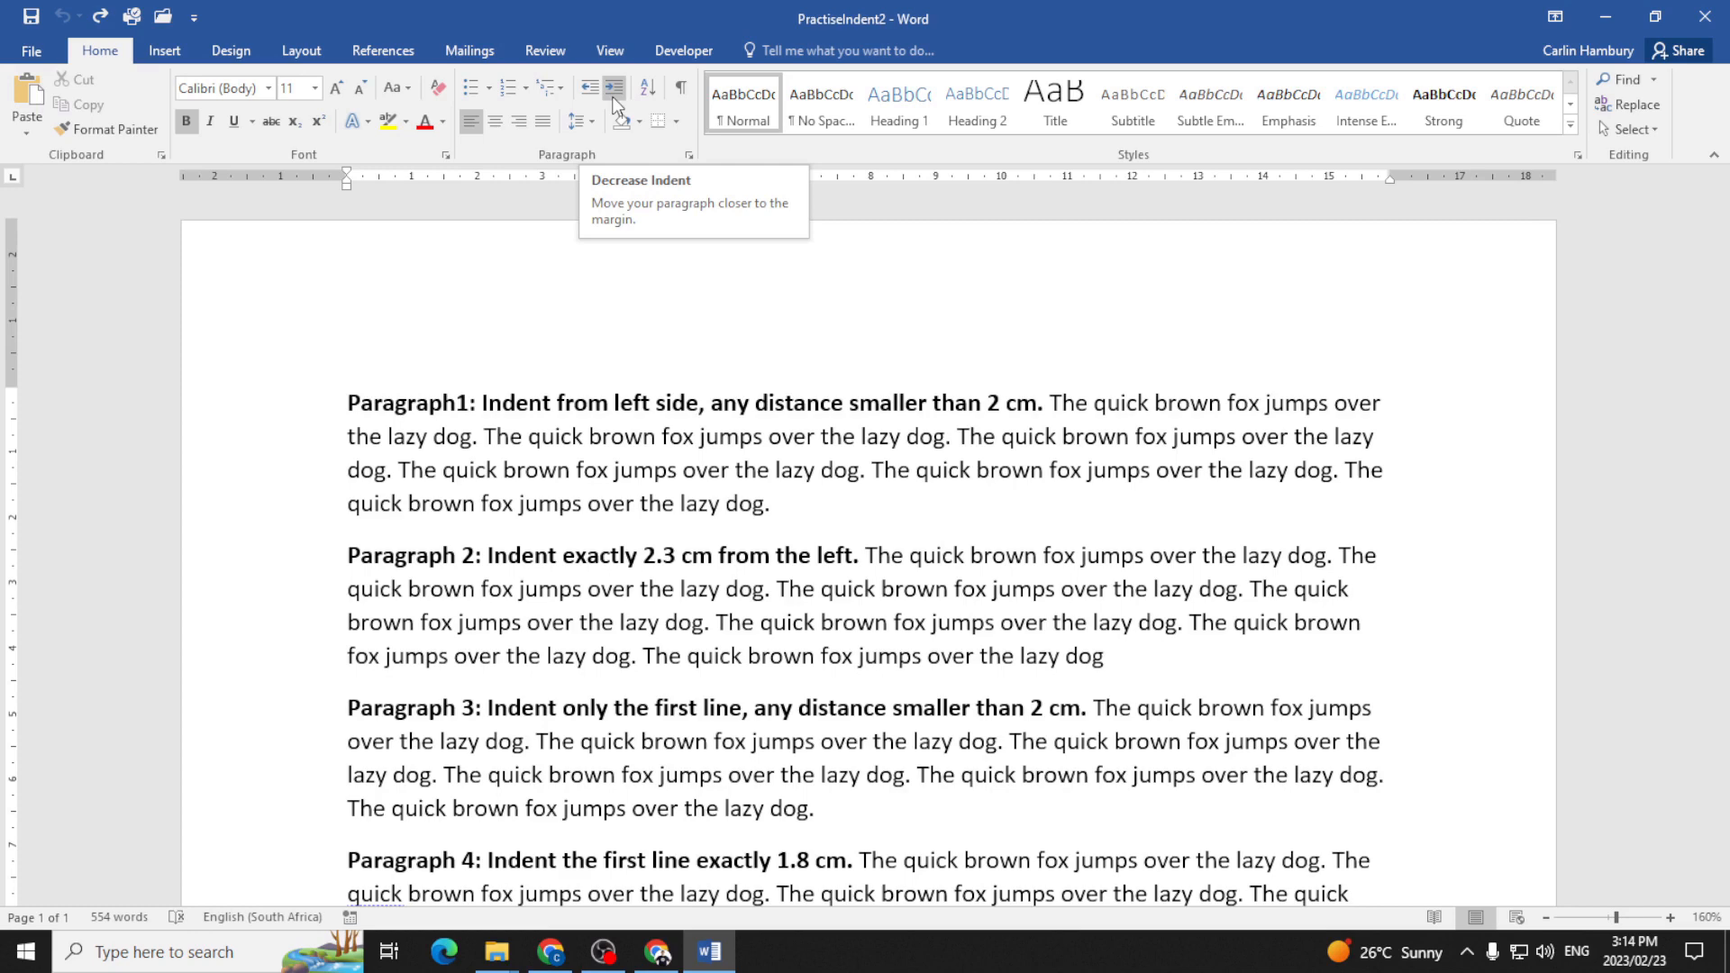
- Give the first paragraph small left and right indents of about 0.3 cm
click(610, 87)
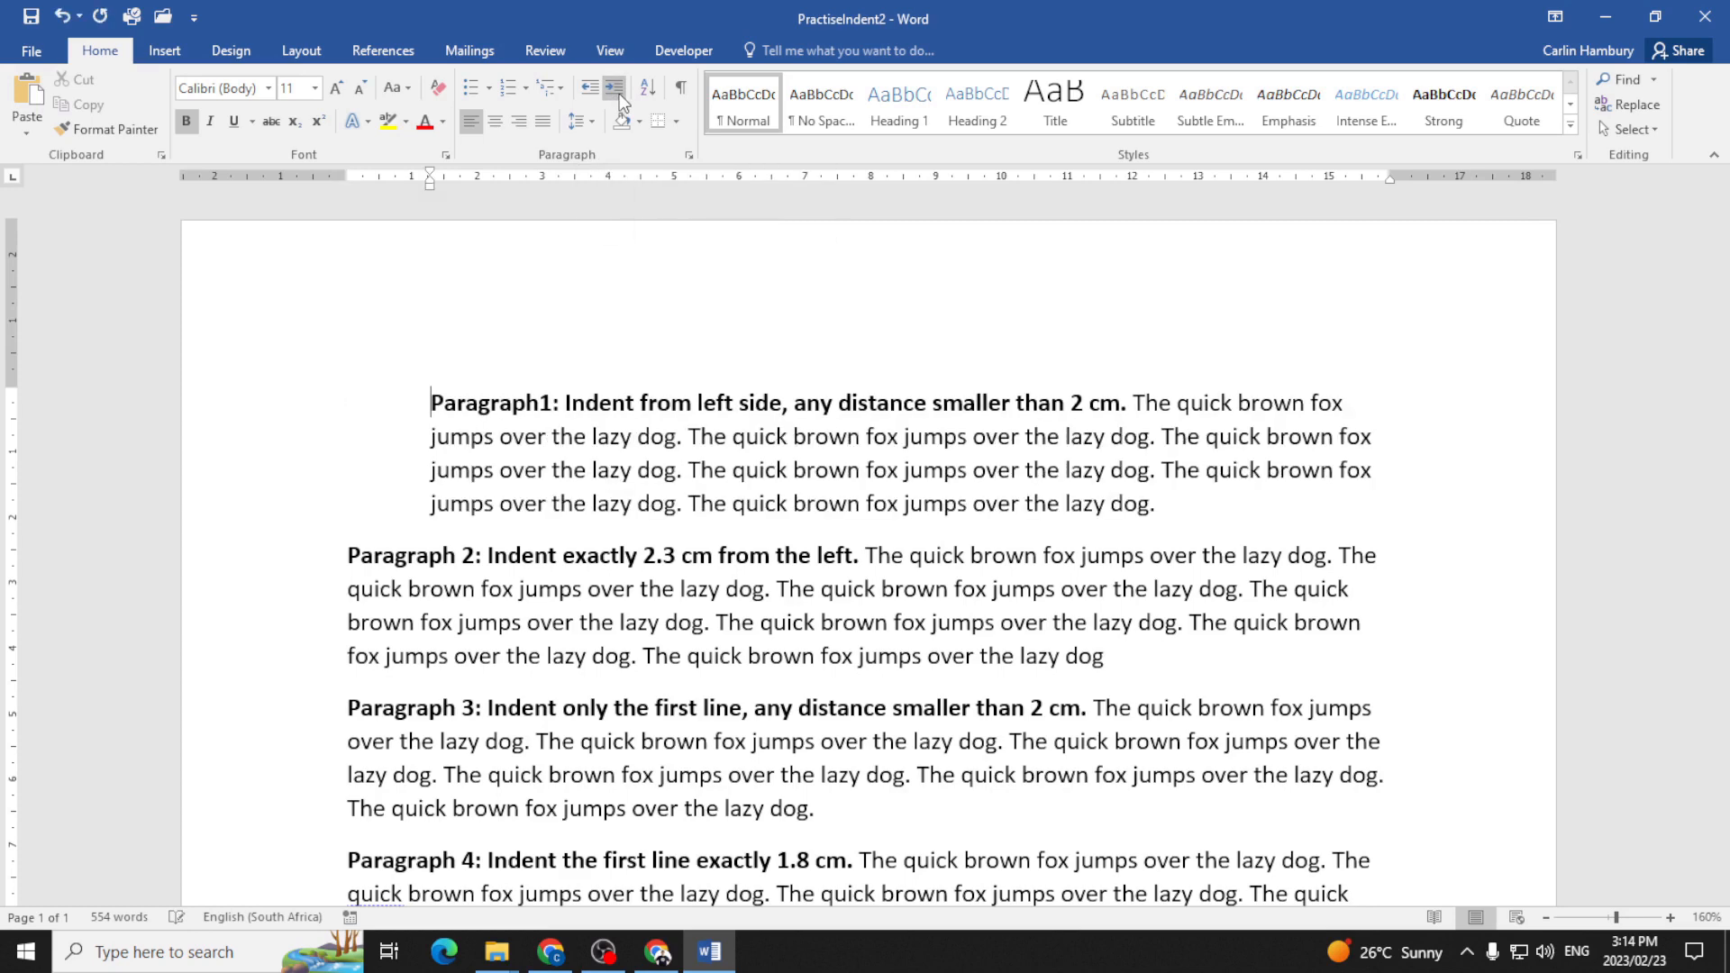
click(589, 87)
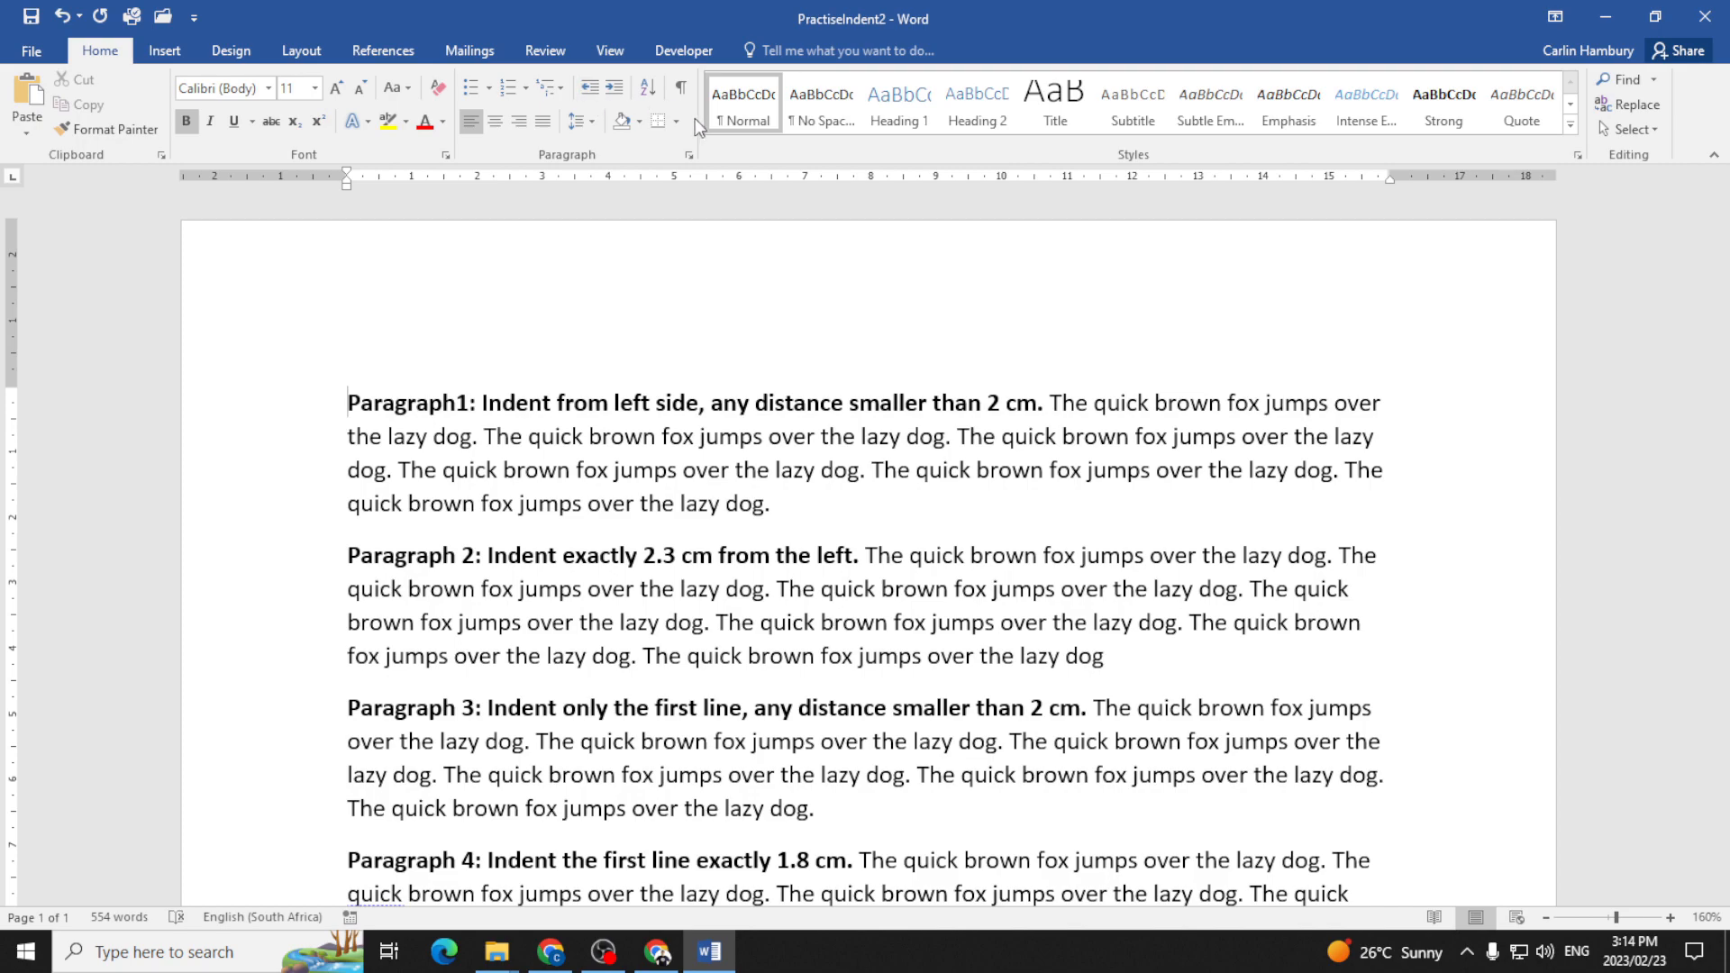
click(691, 154)
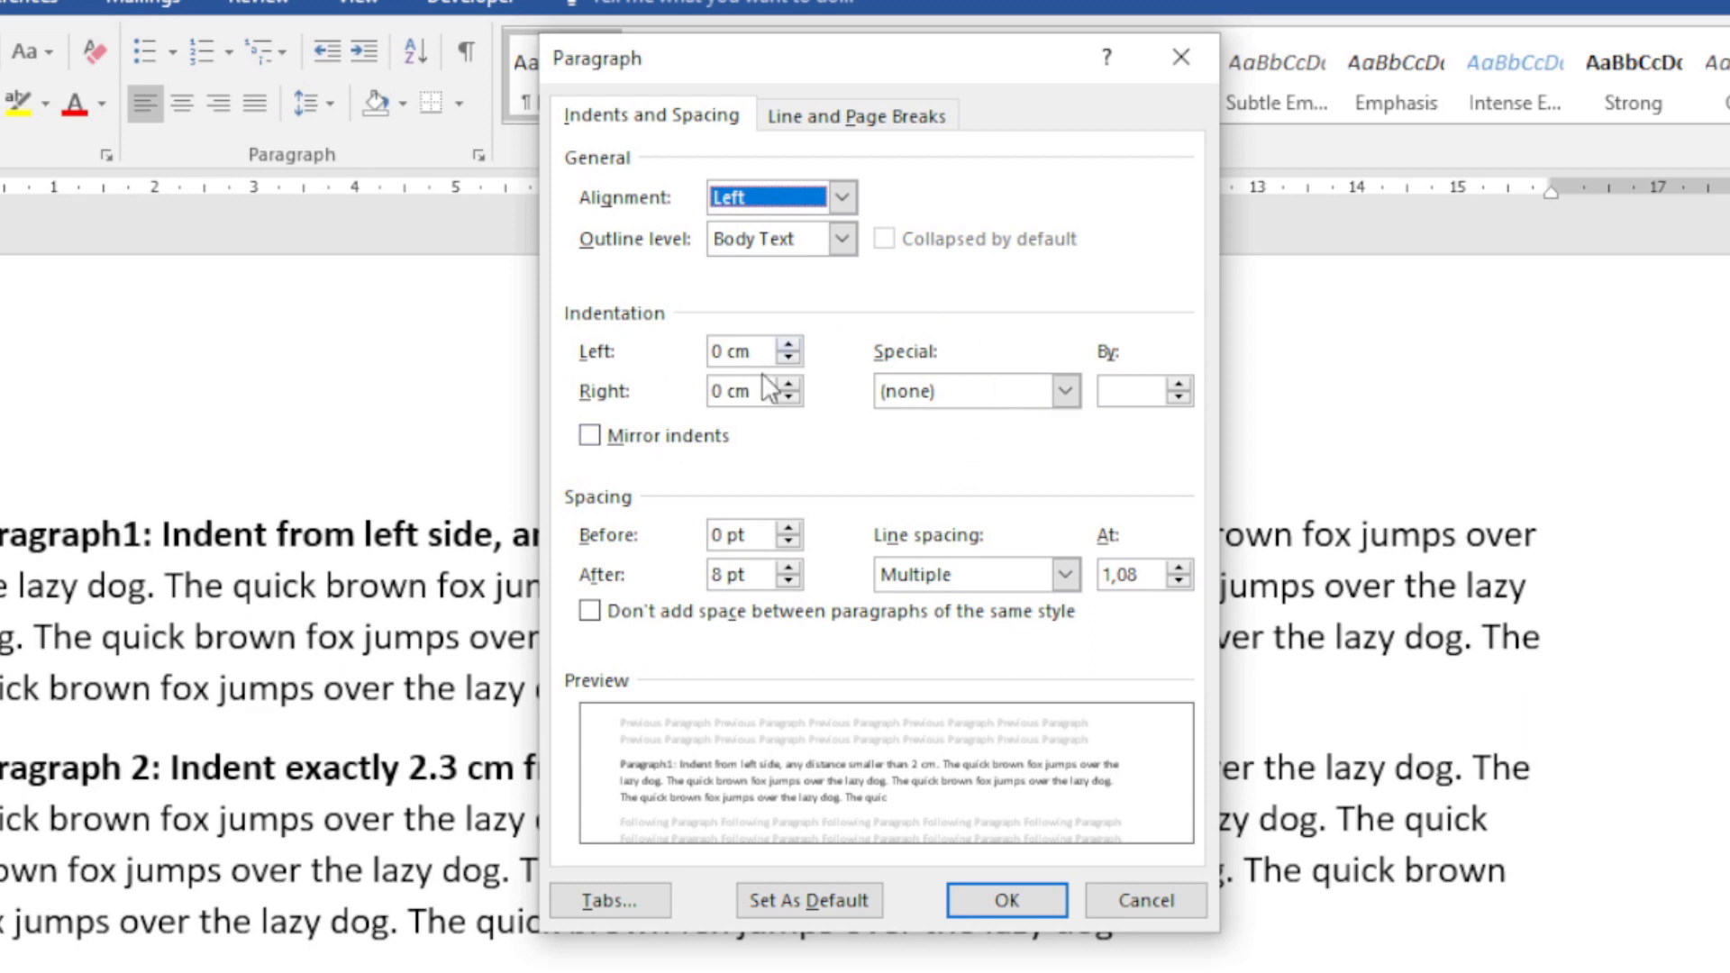
mouse_move(657, 380)
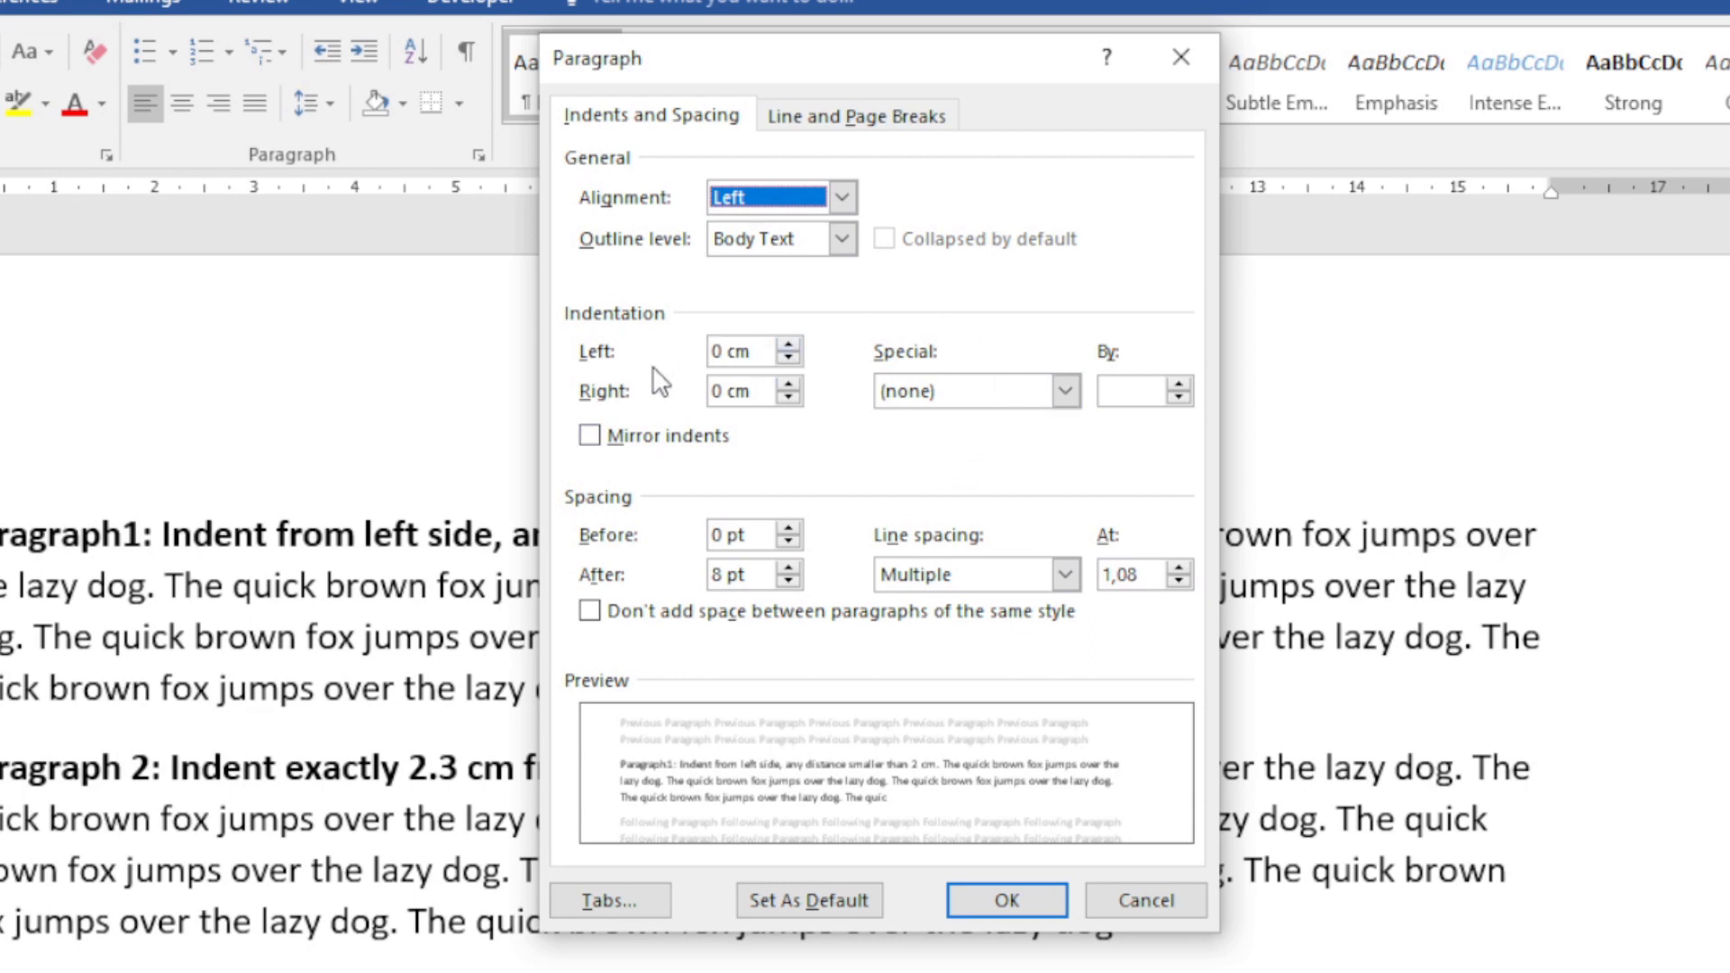
mouse_move(635, 373)
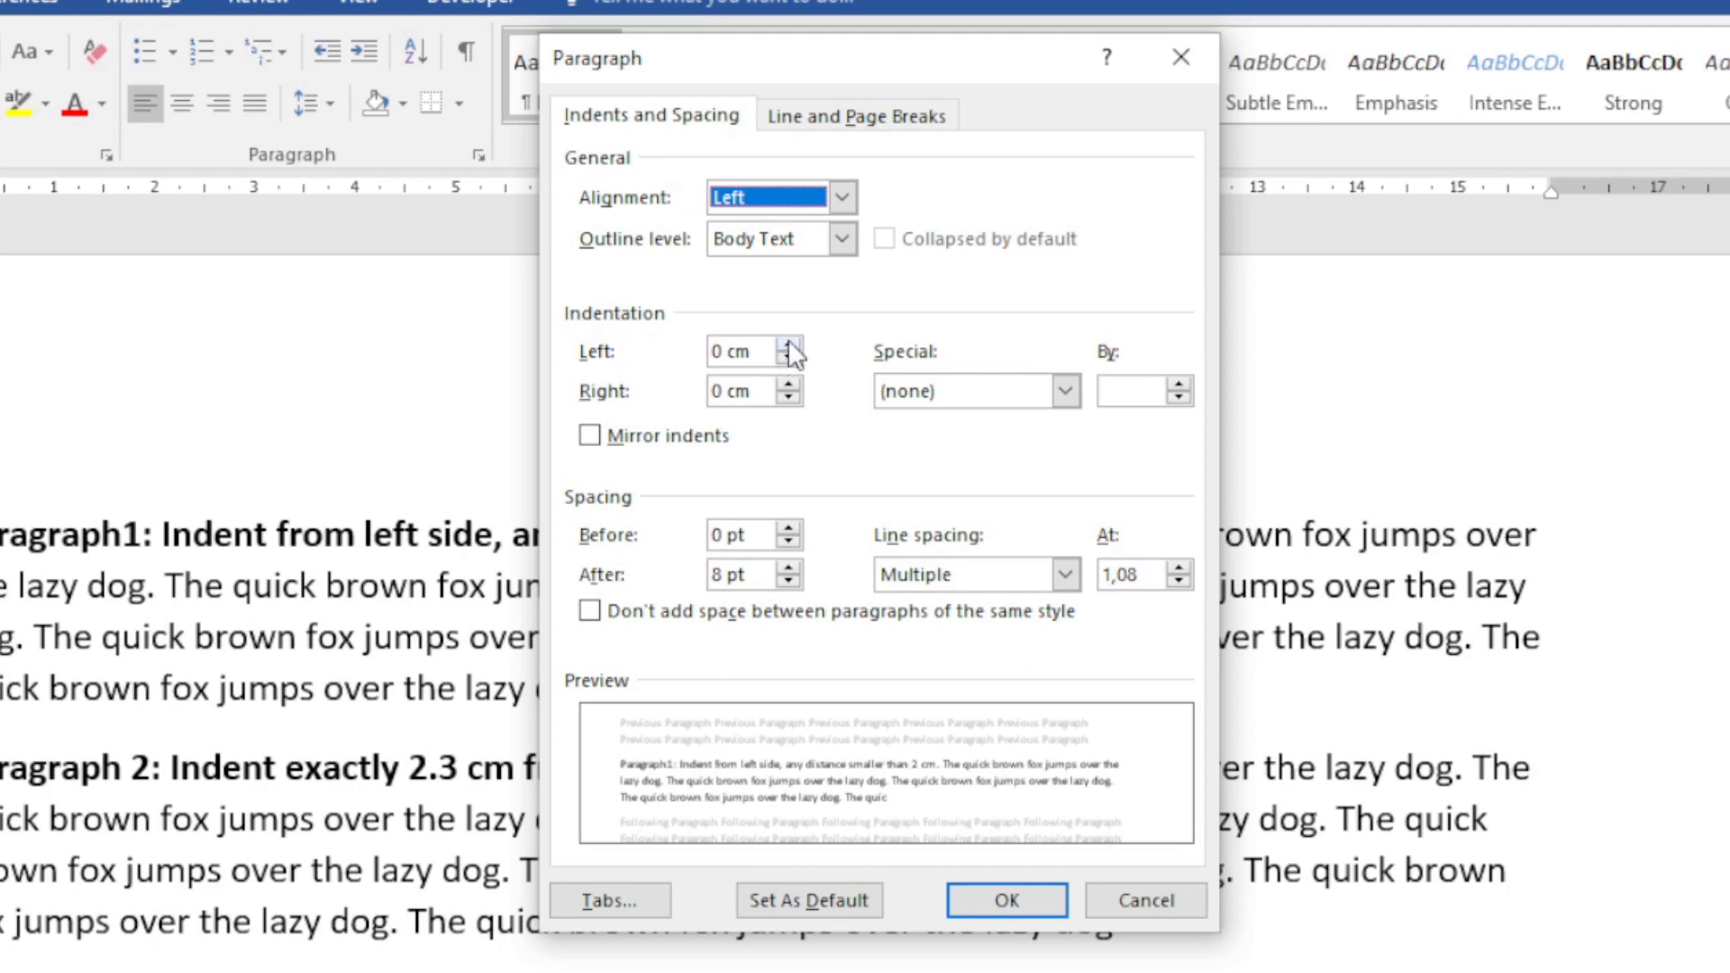
click(787, 344)
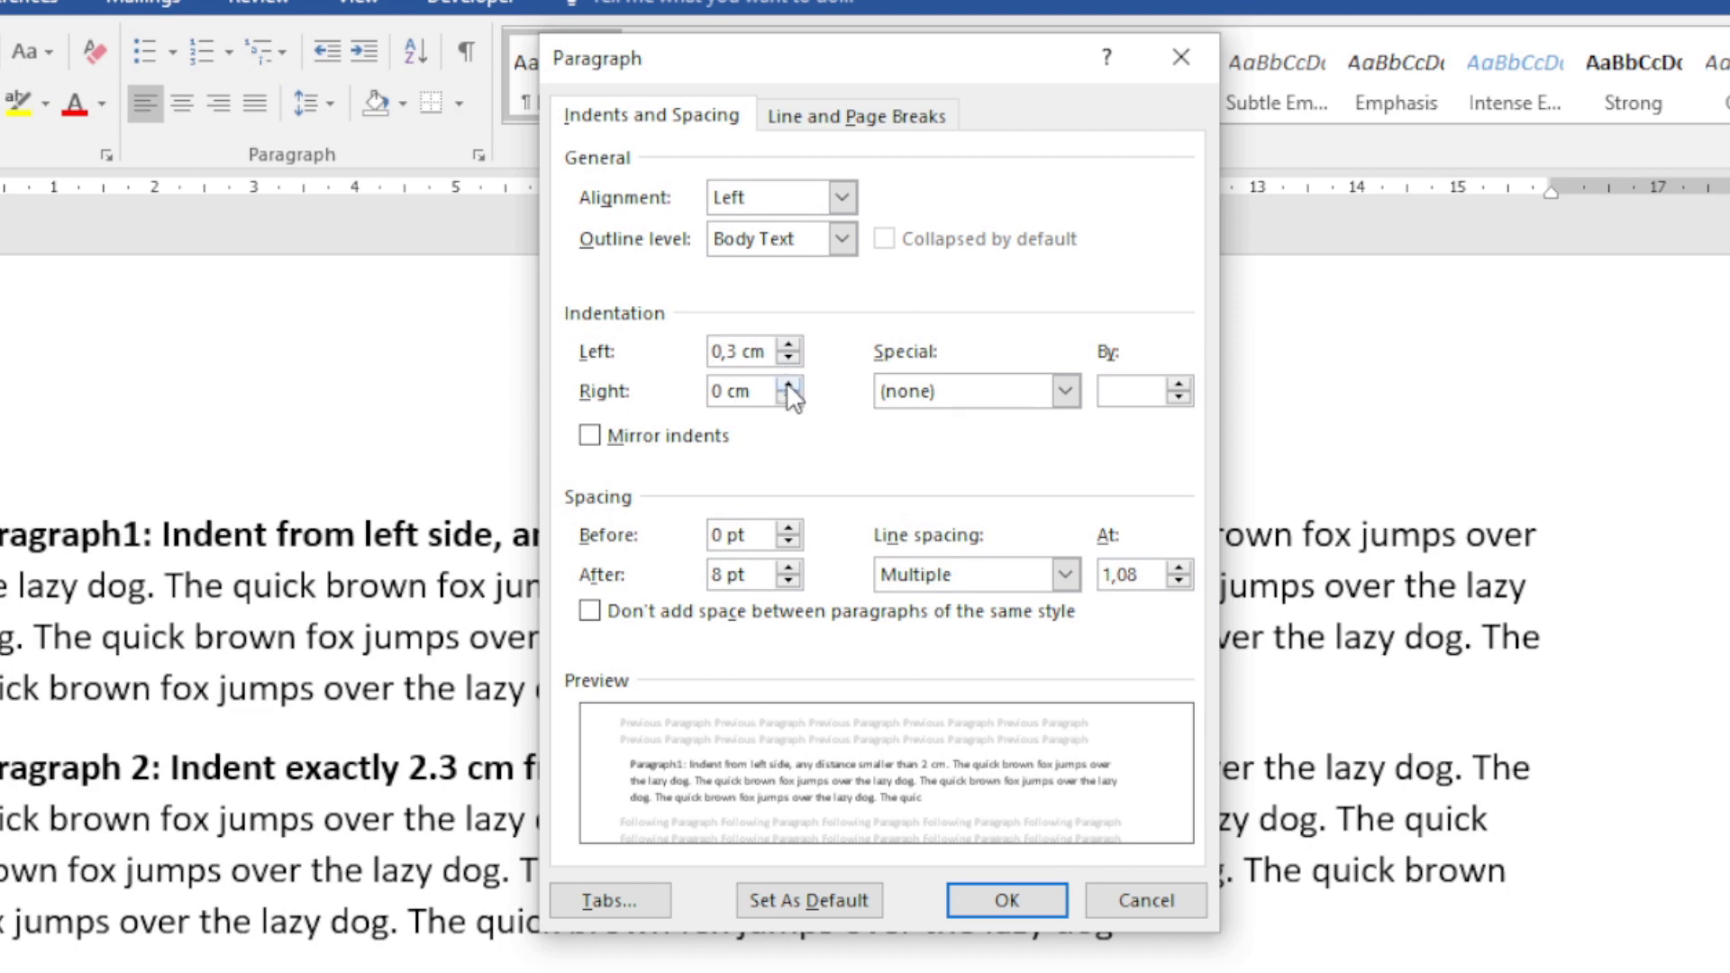
click(786, 383)
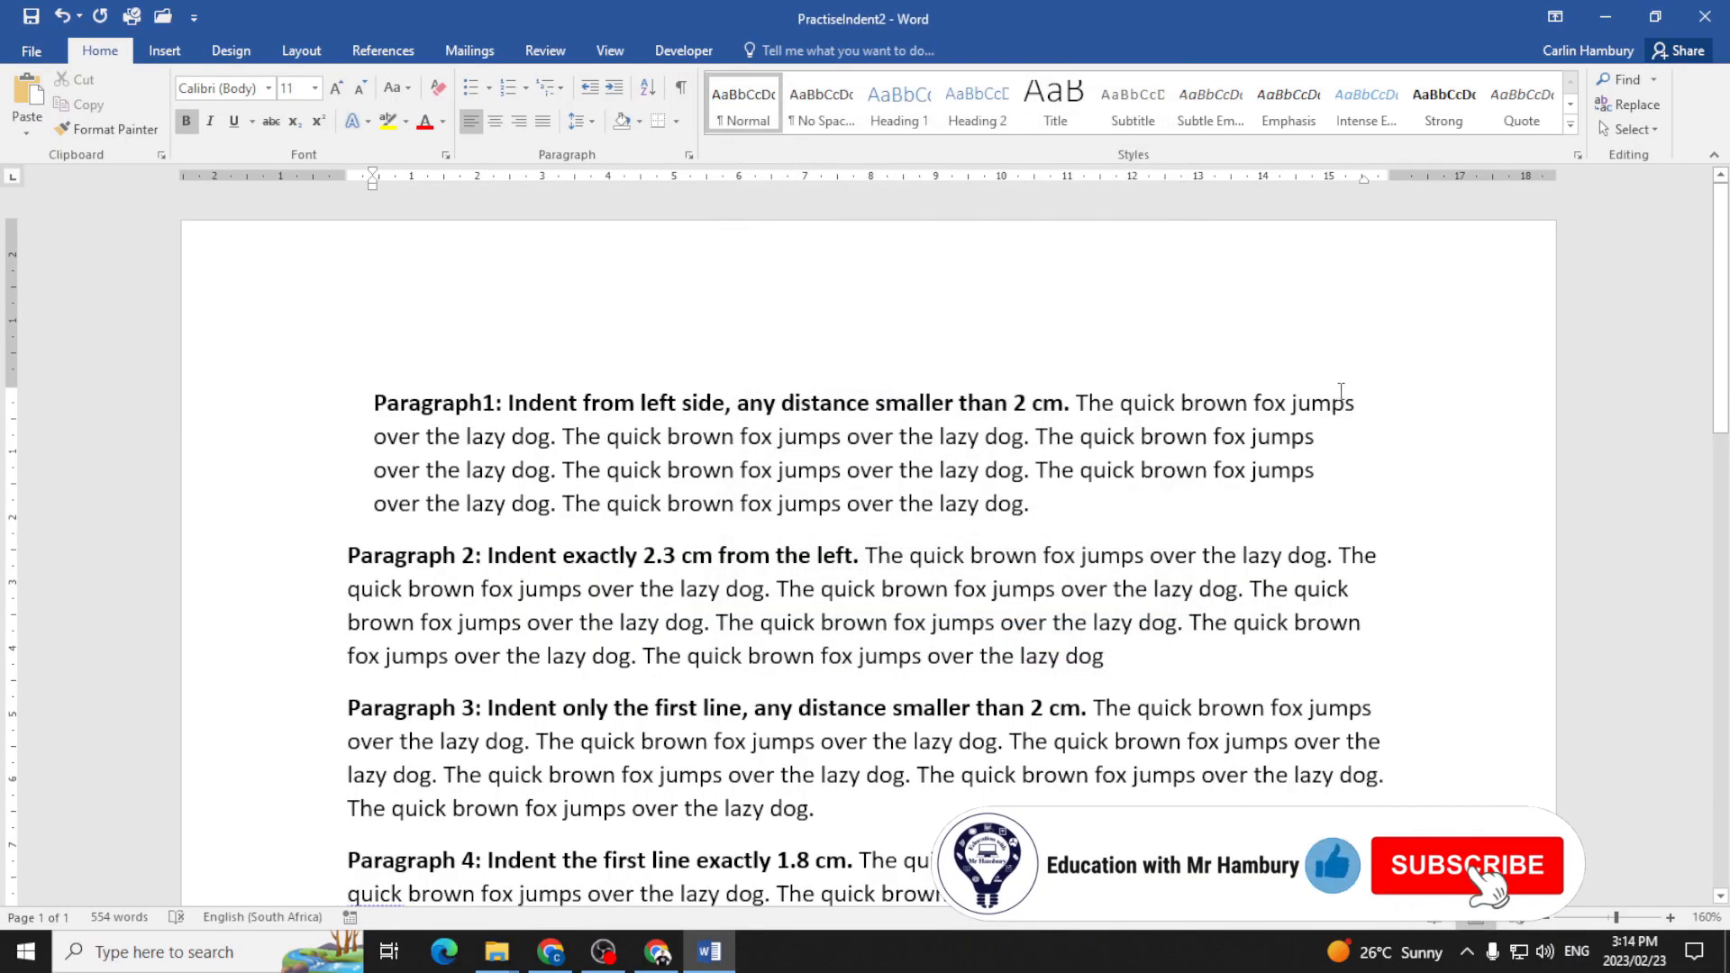
- Add a 1.27 cm first-line indent to the first paragraph
click(1466, 865)
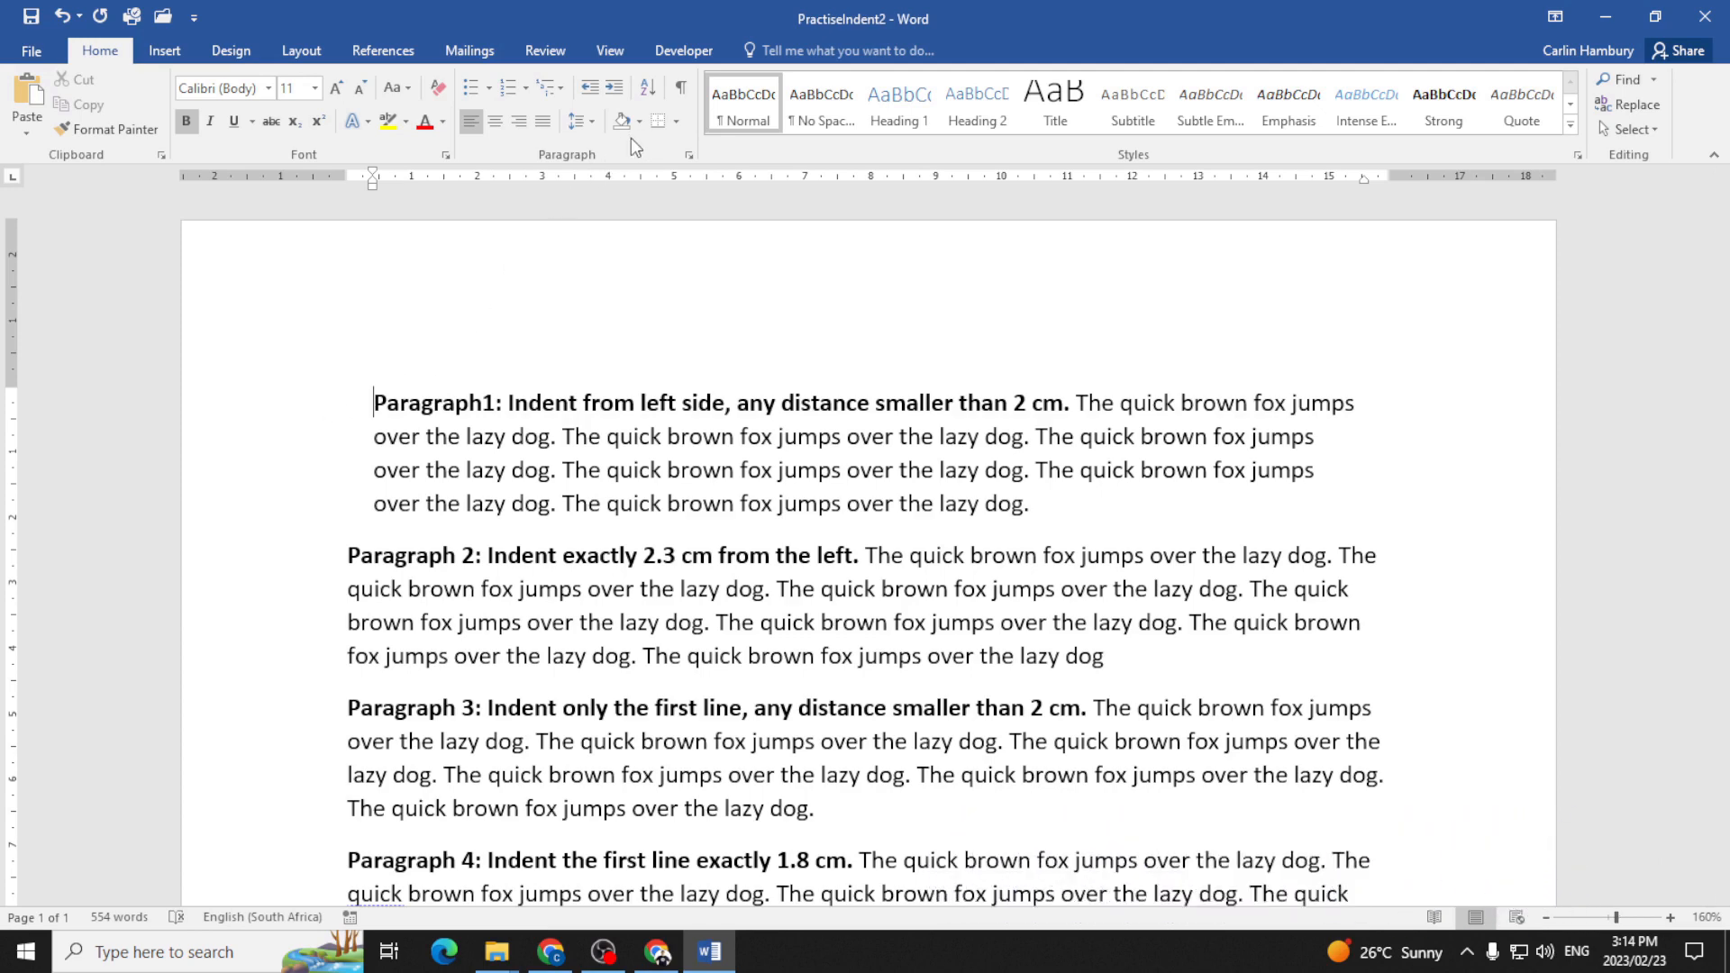
click(688, 153)
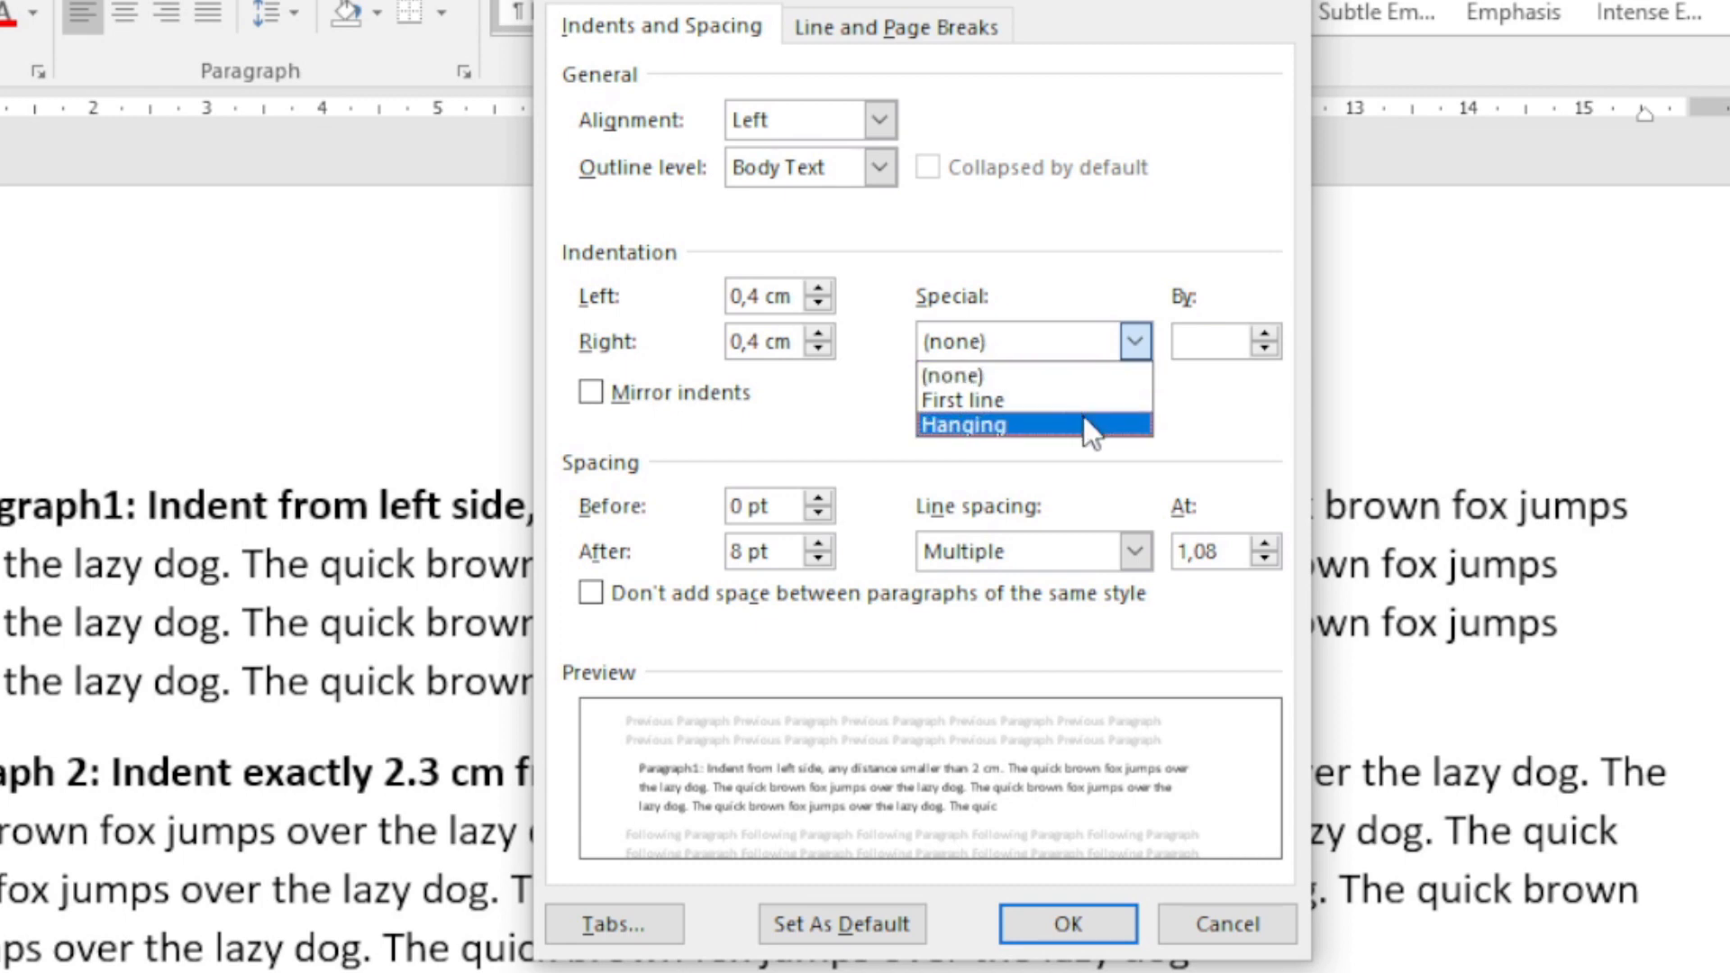
mouse_move(1032, 398)
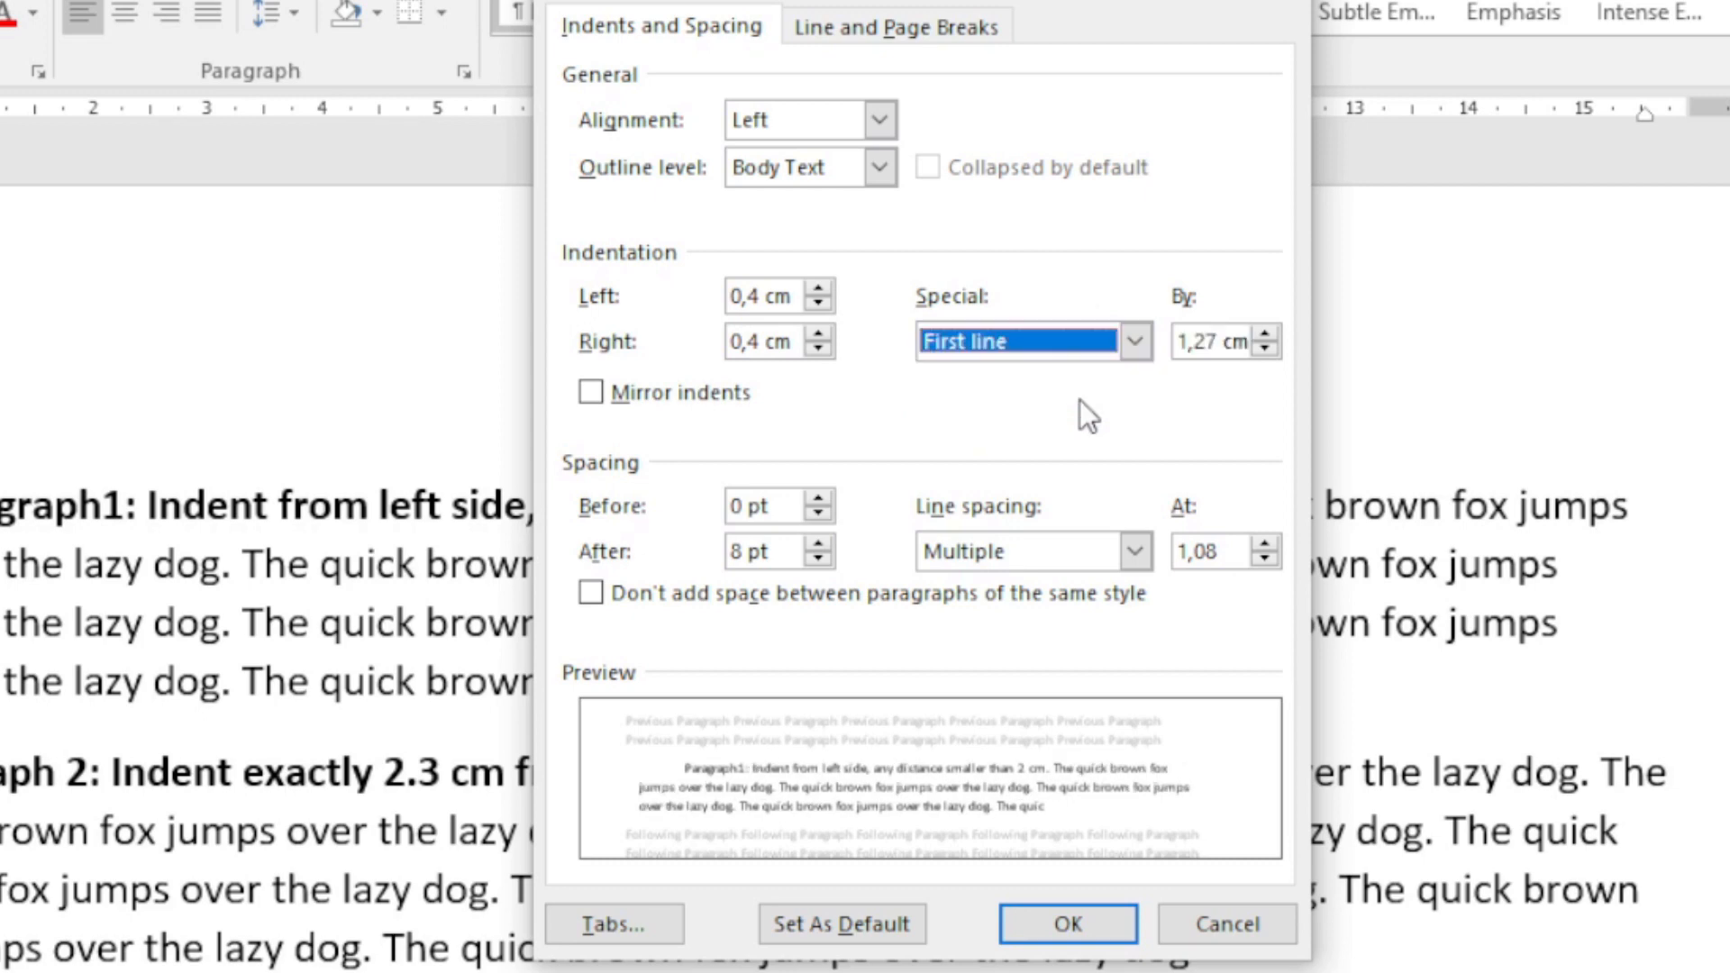
mouse_move(684, 806)
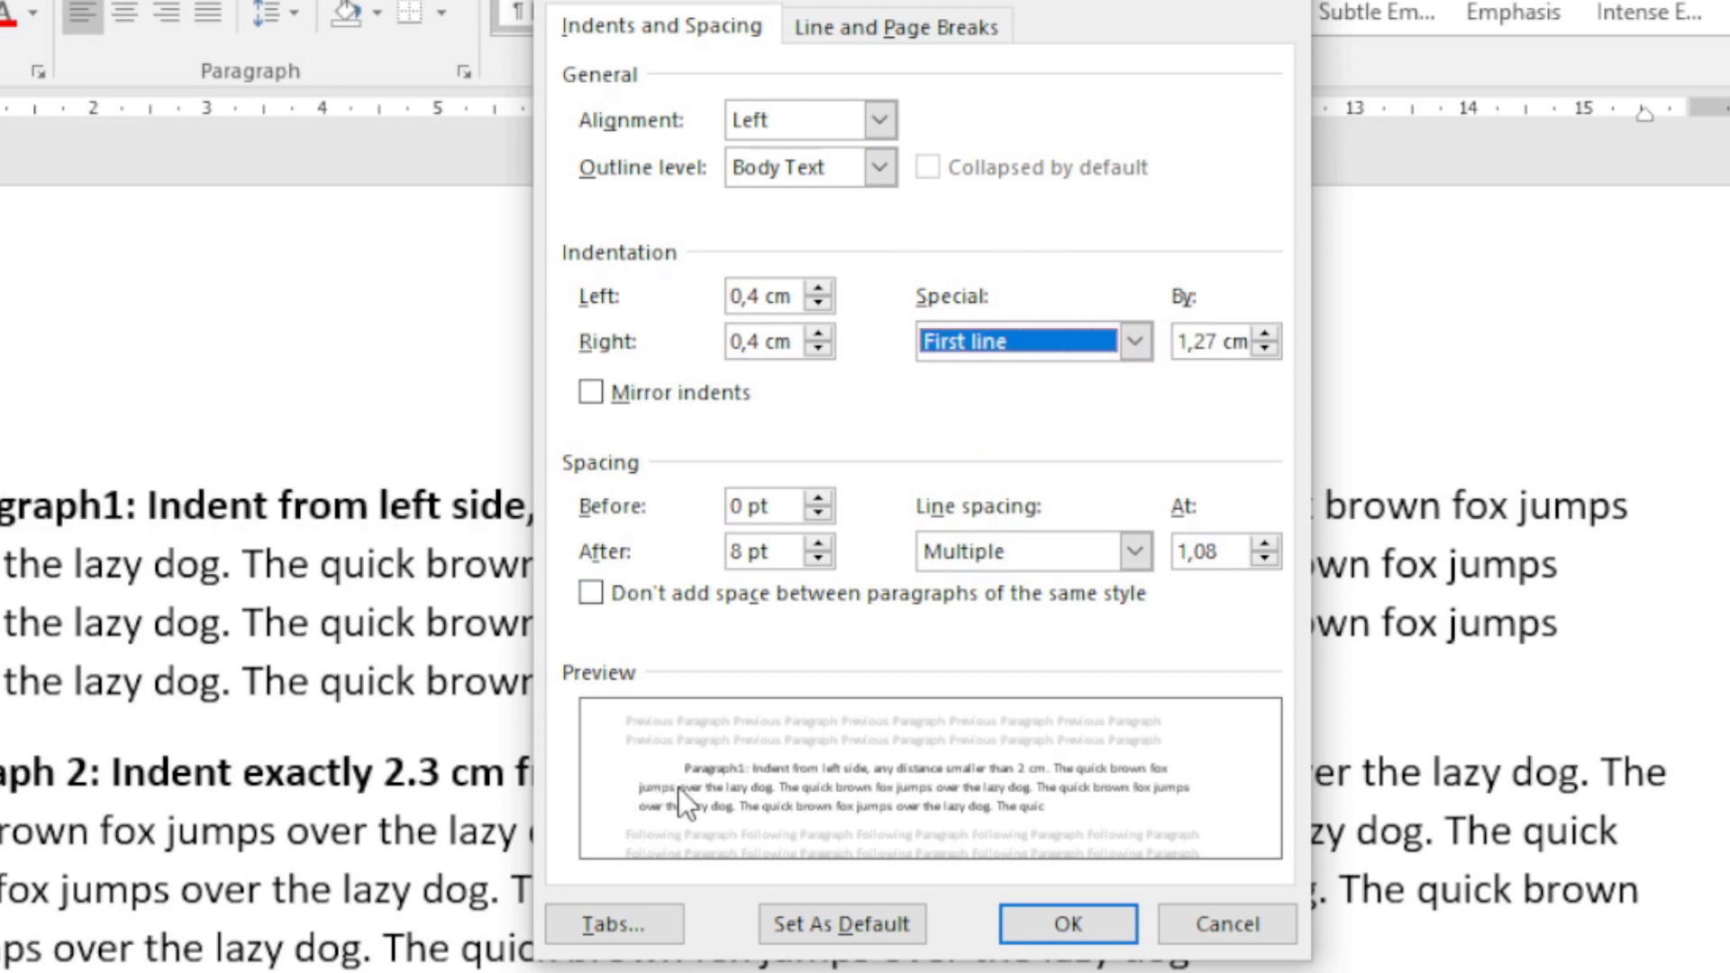
click(1066, 923)
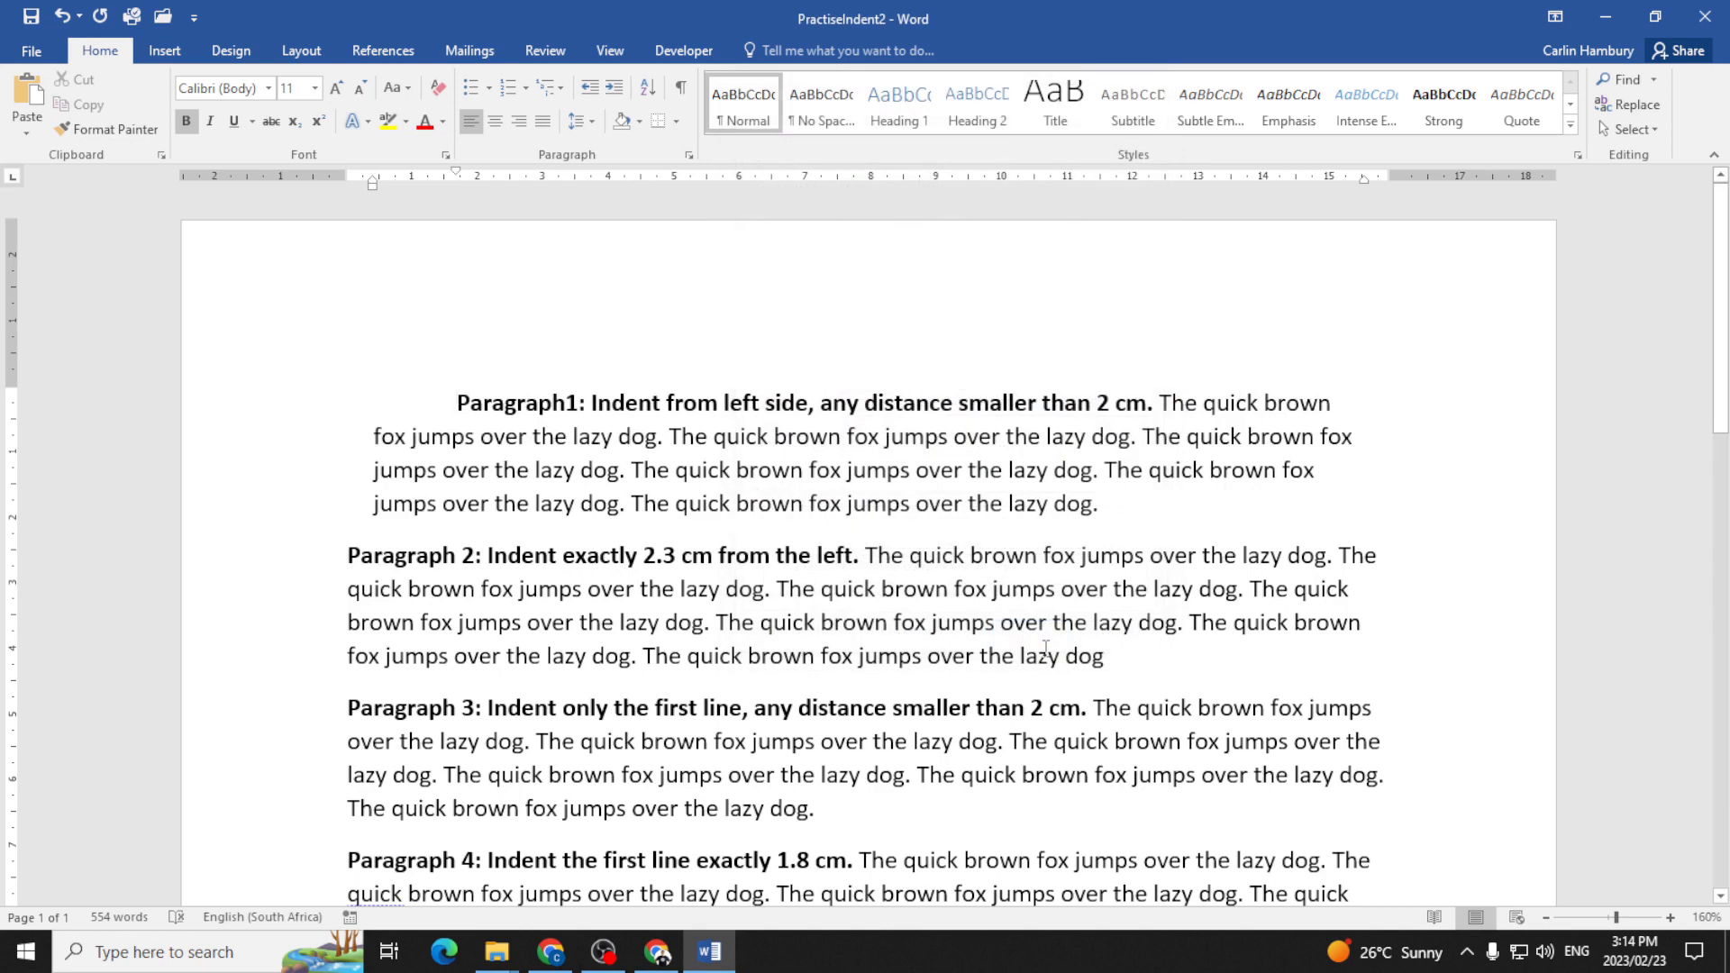
- Undo the first paragraph's first-line indent
click(456, 403)
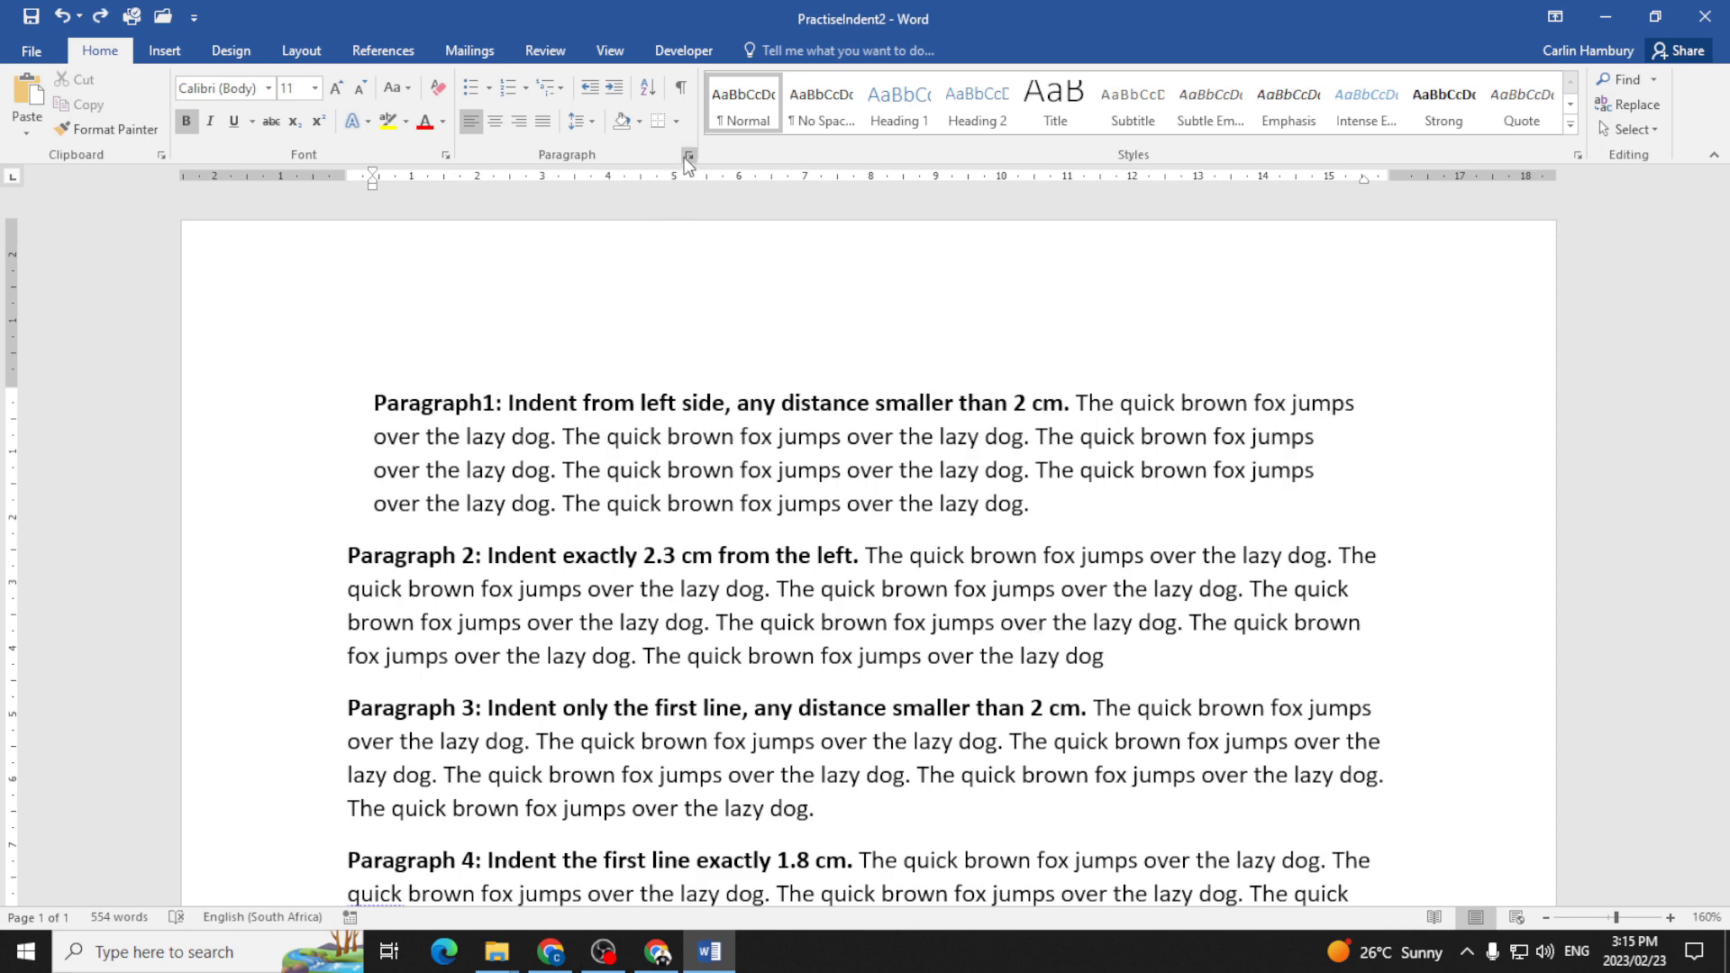
- Set a Hanging special indent of 1.1 cm on the first paragraph
click(1110, 412)
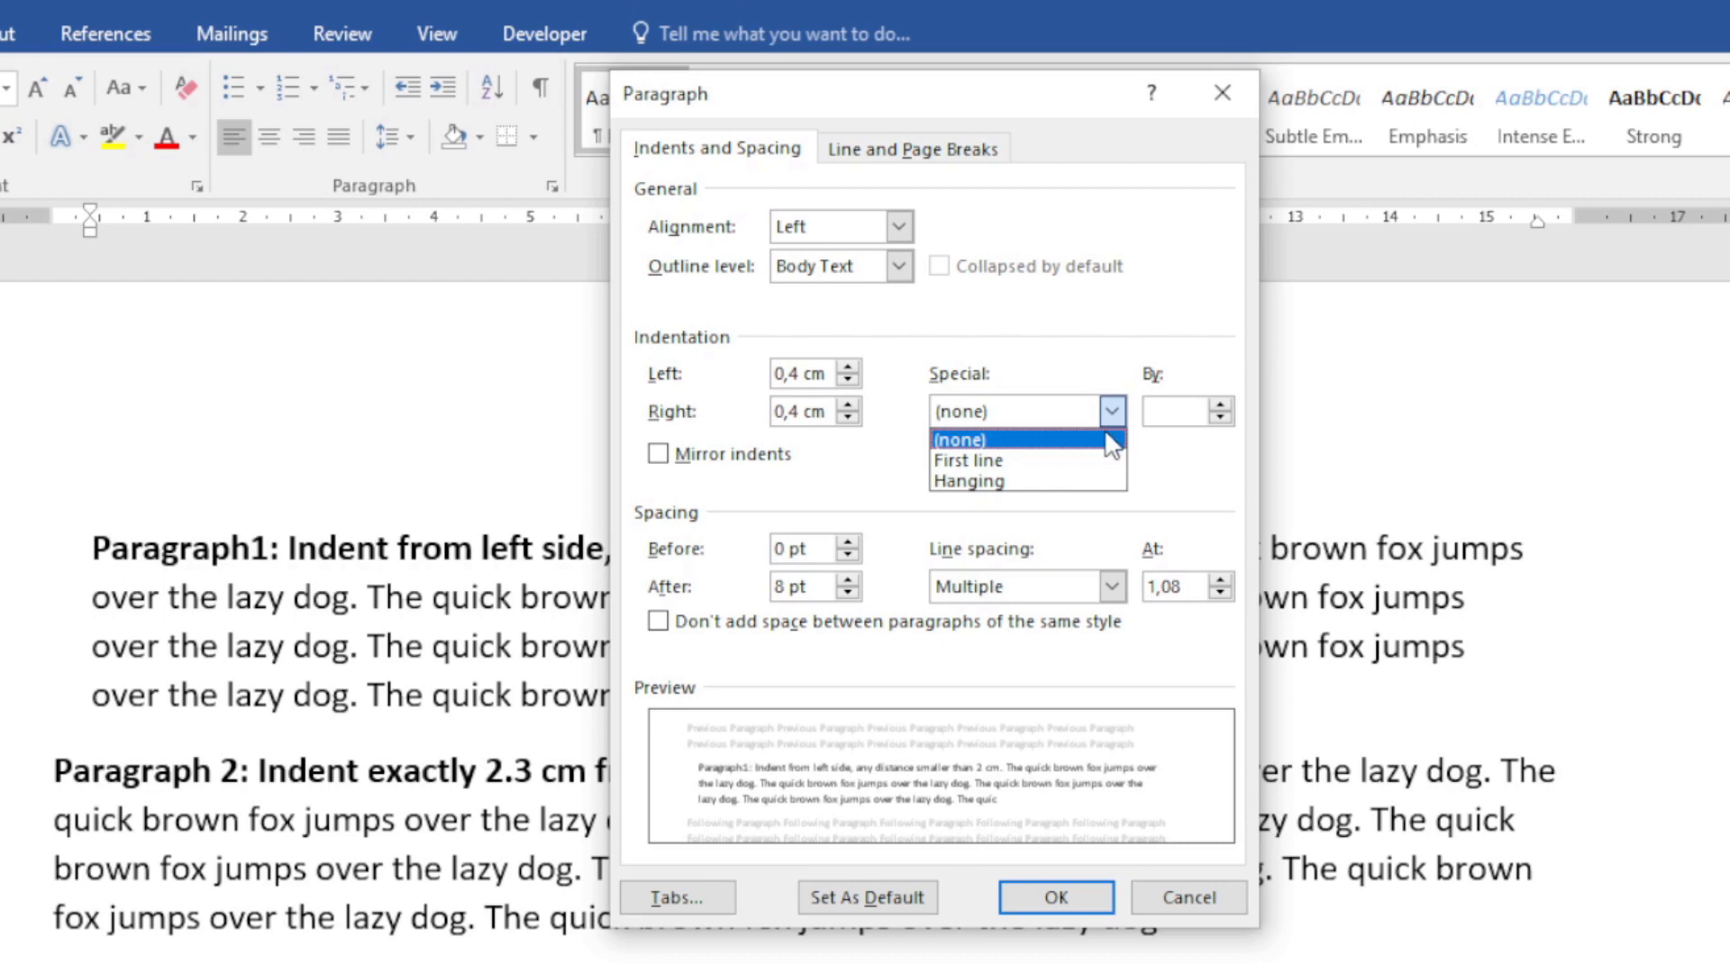
click(968, 480)
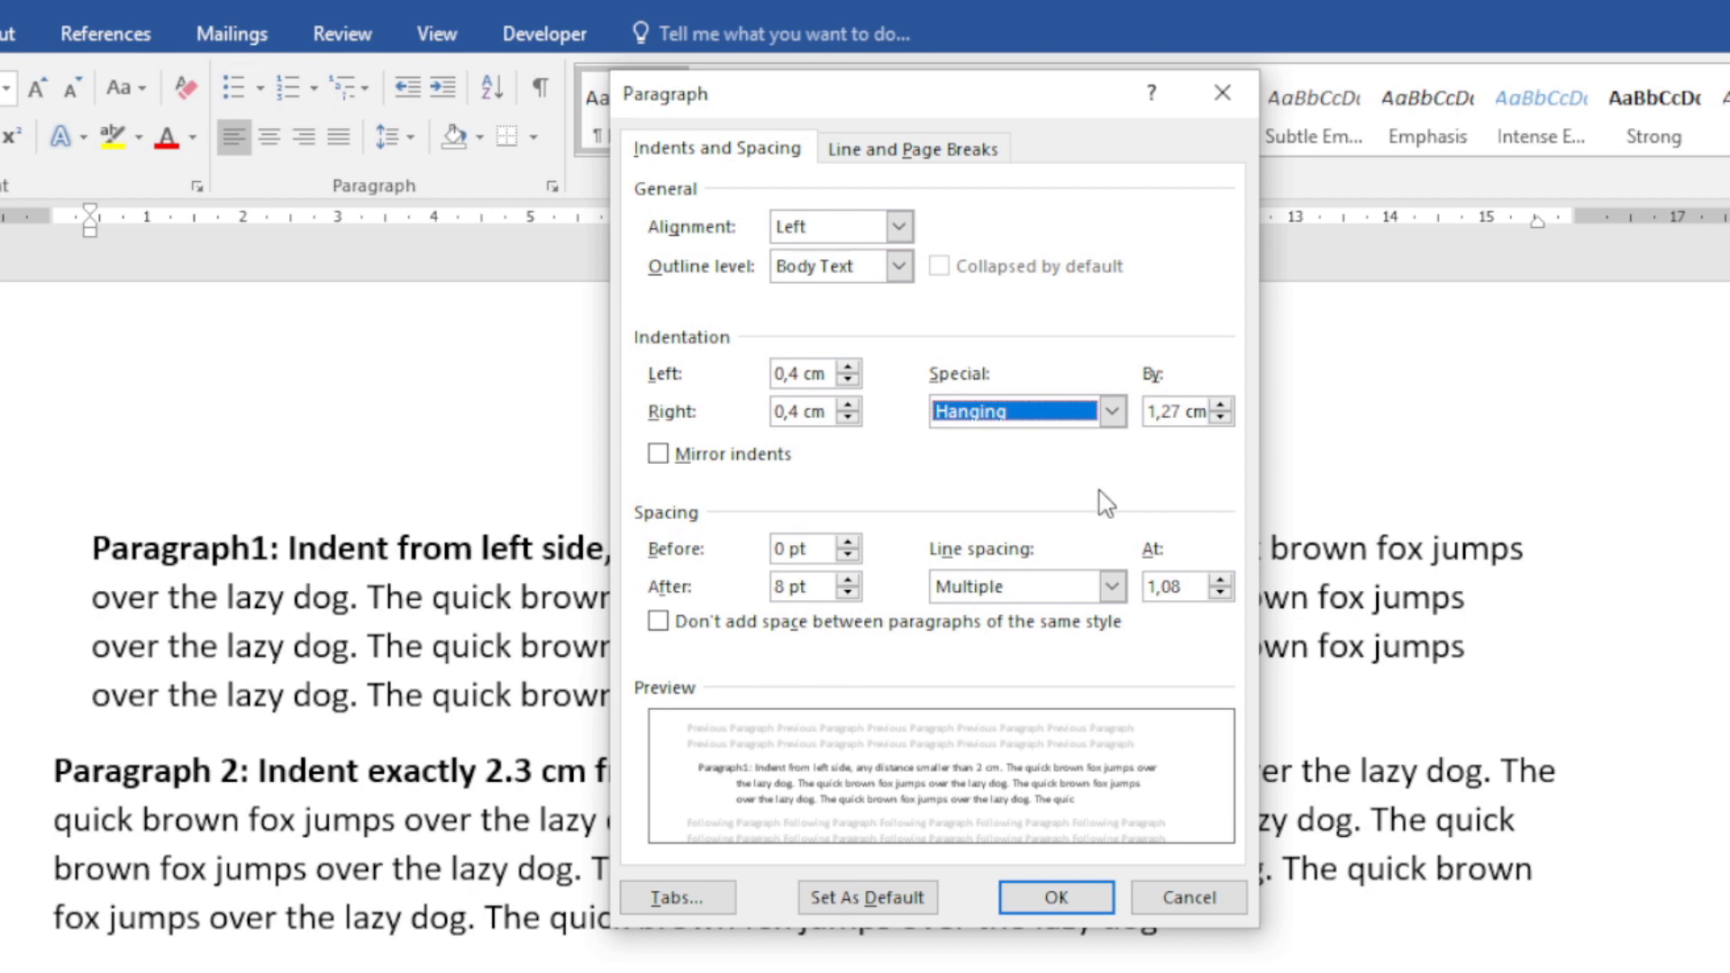
mouse_move(241, 625)
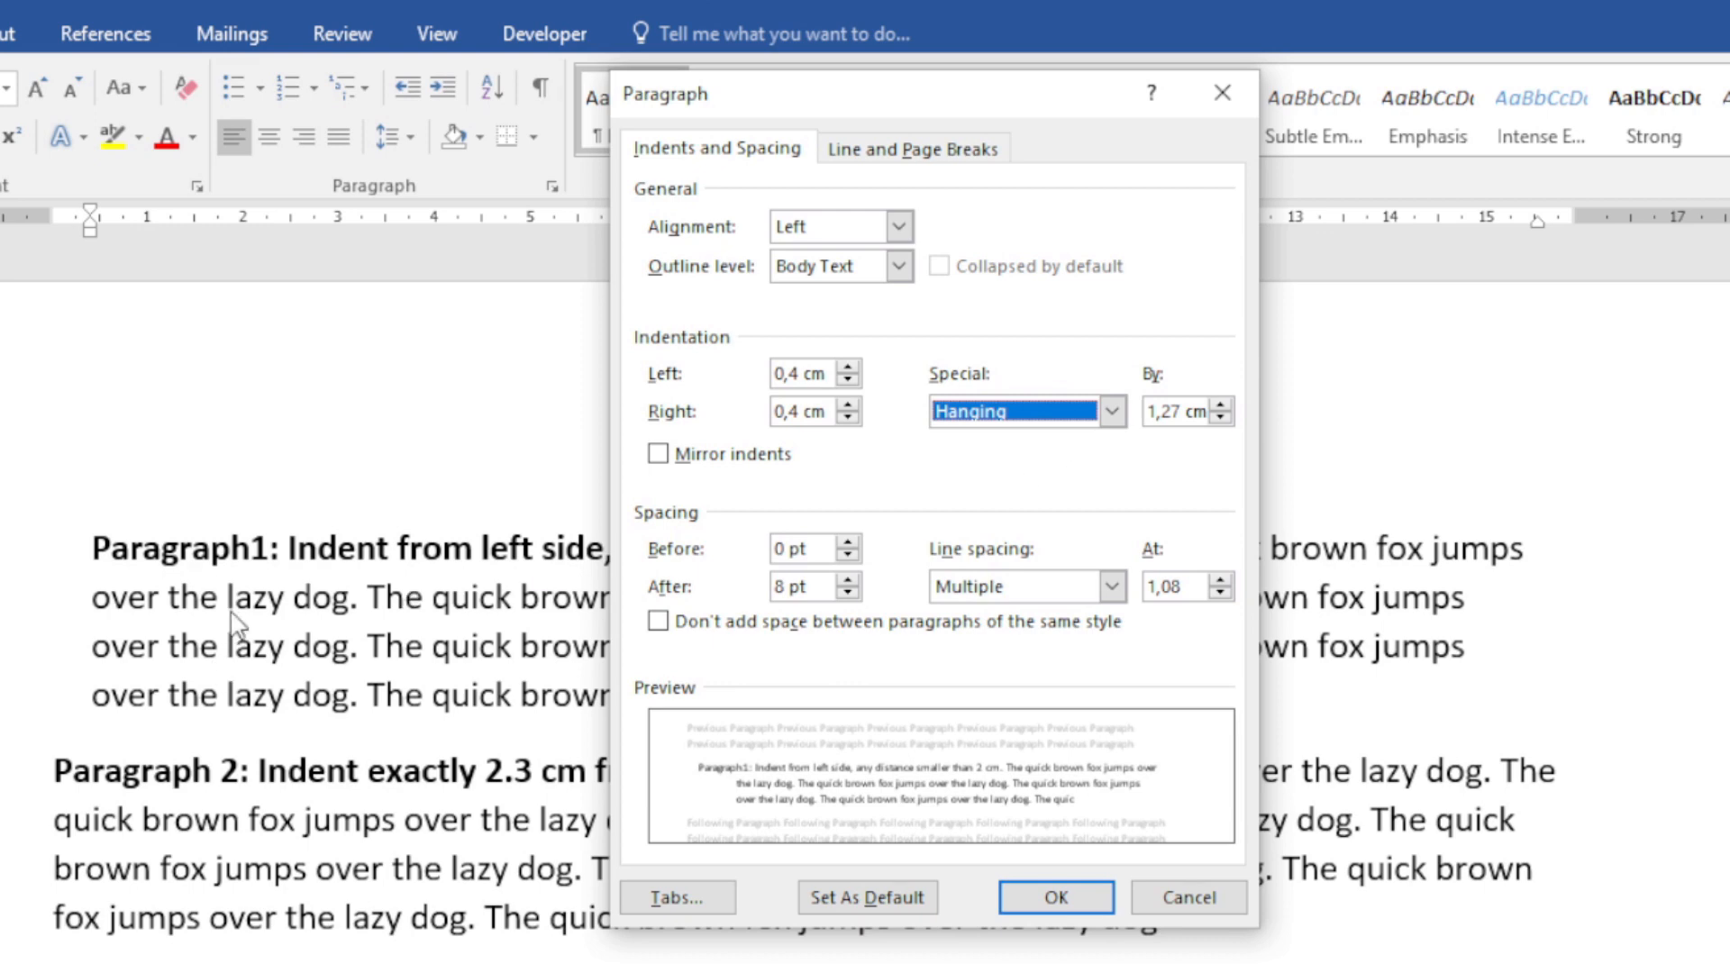
click(1220, 405)
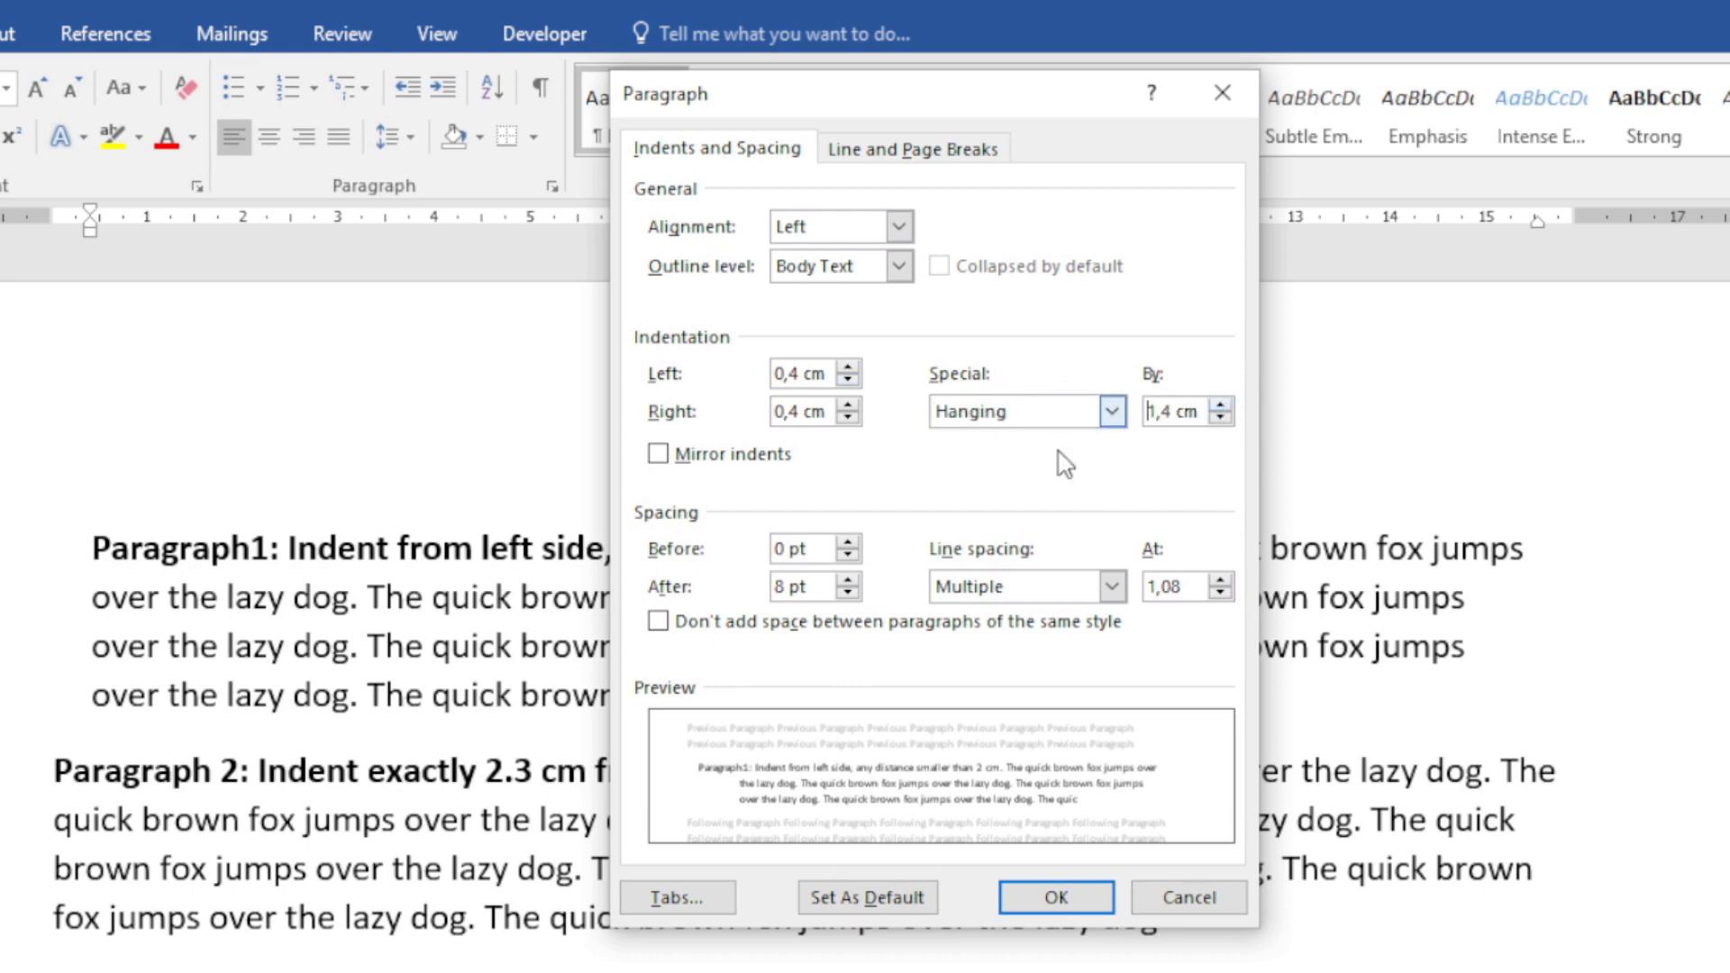
click(1220, 417)
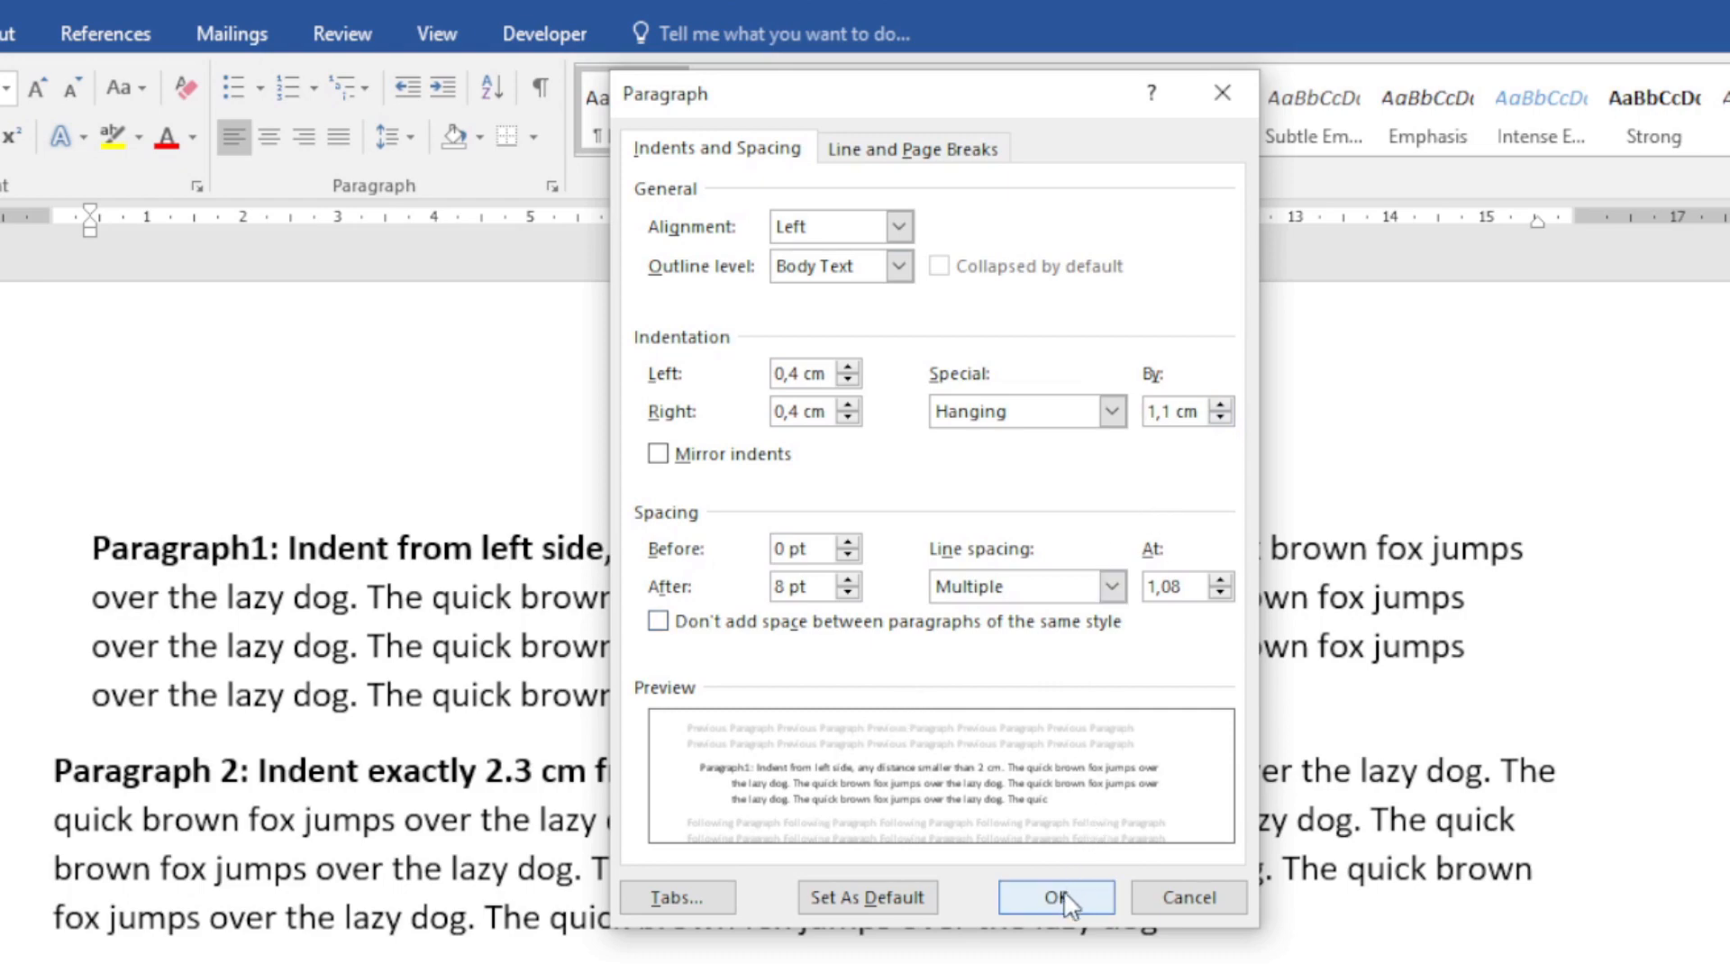
click(1056, 897)
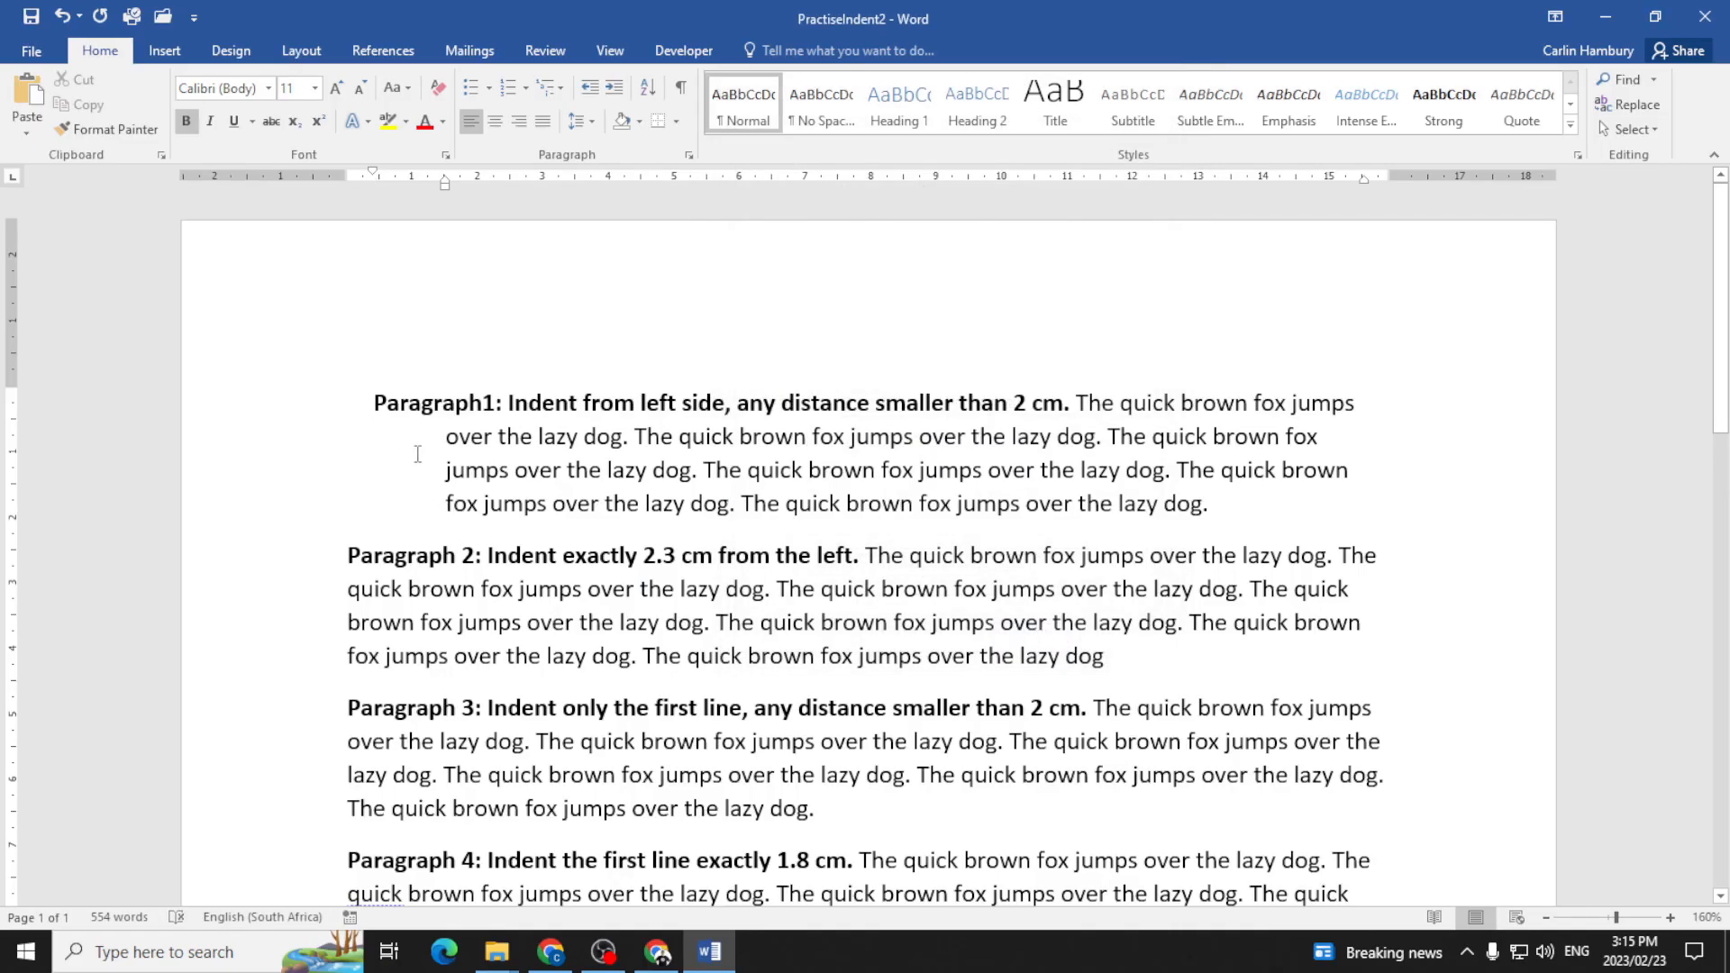
- Place the cursor in the document text before formatting Paragraph 2
click(374, 403)
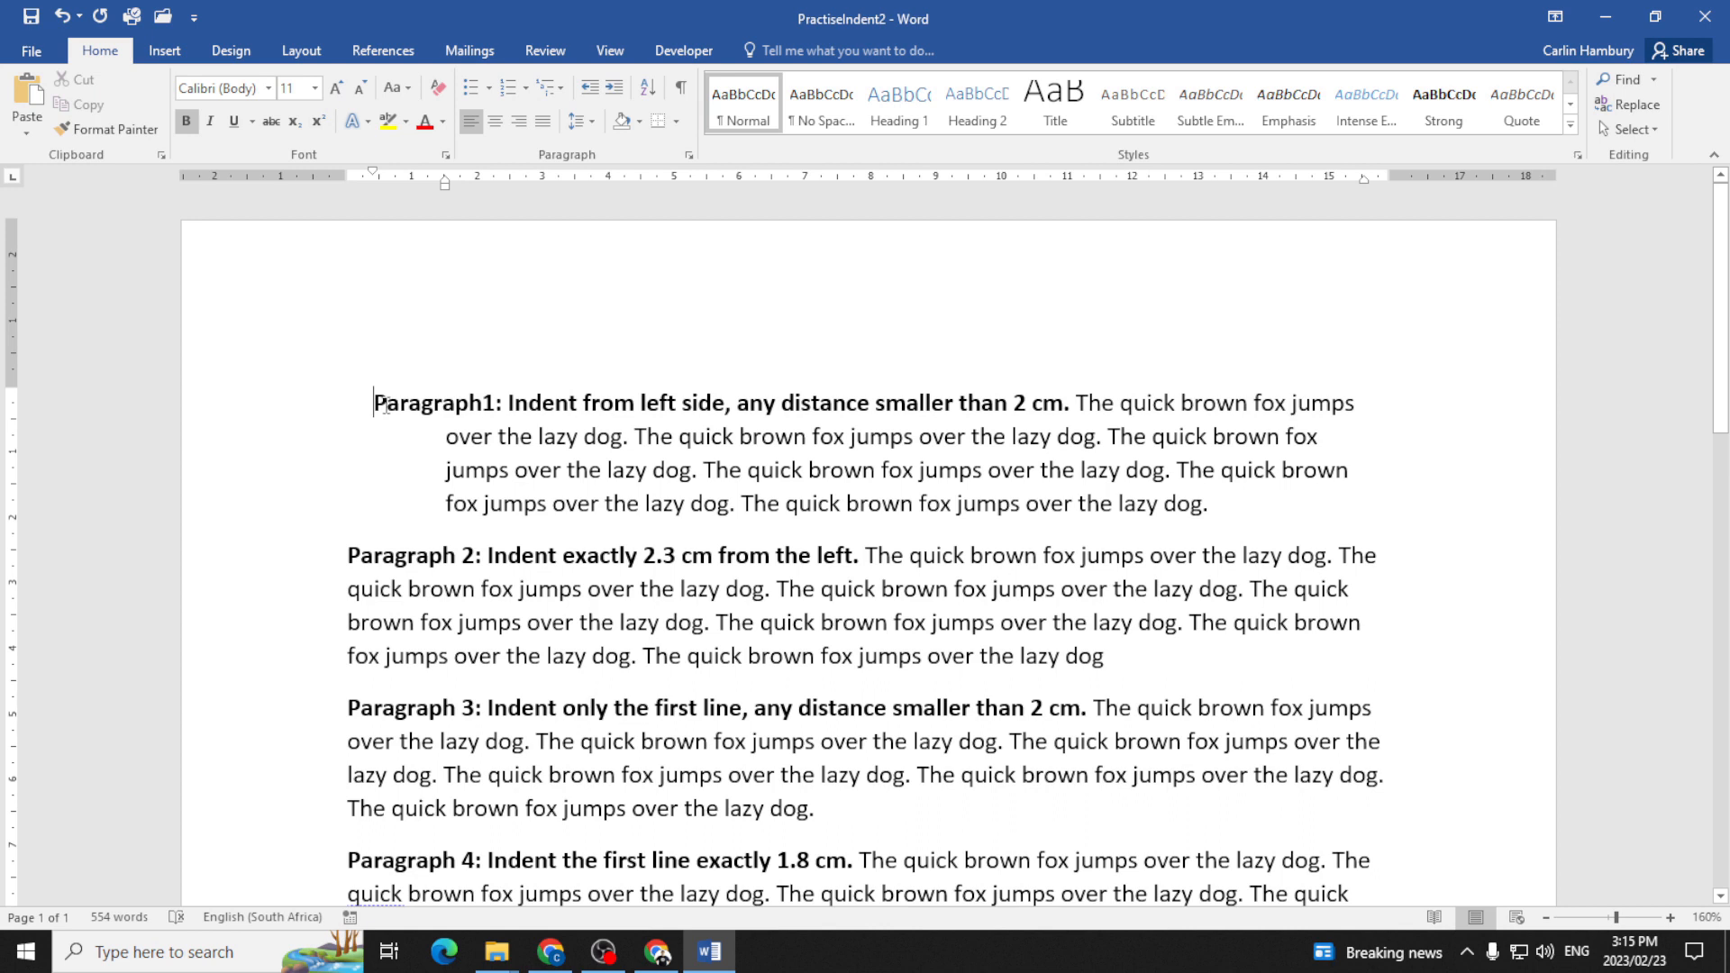
mouse_move(368, 421)
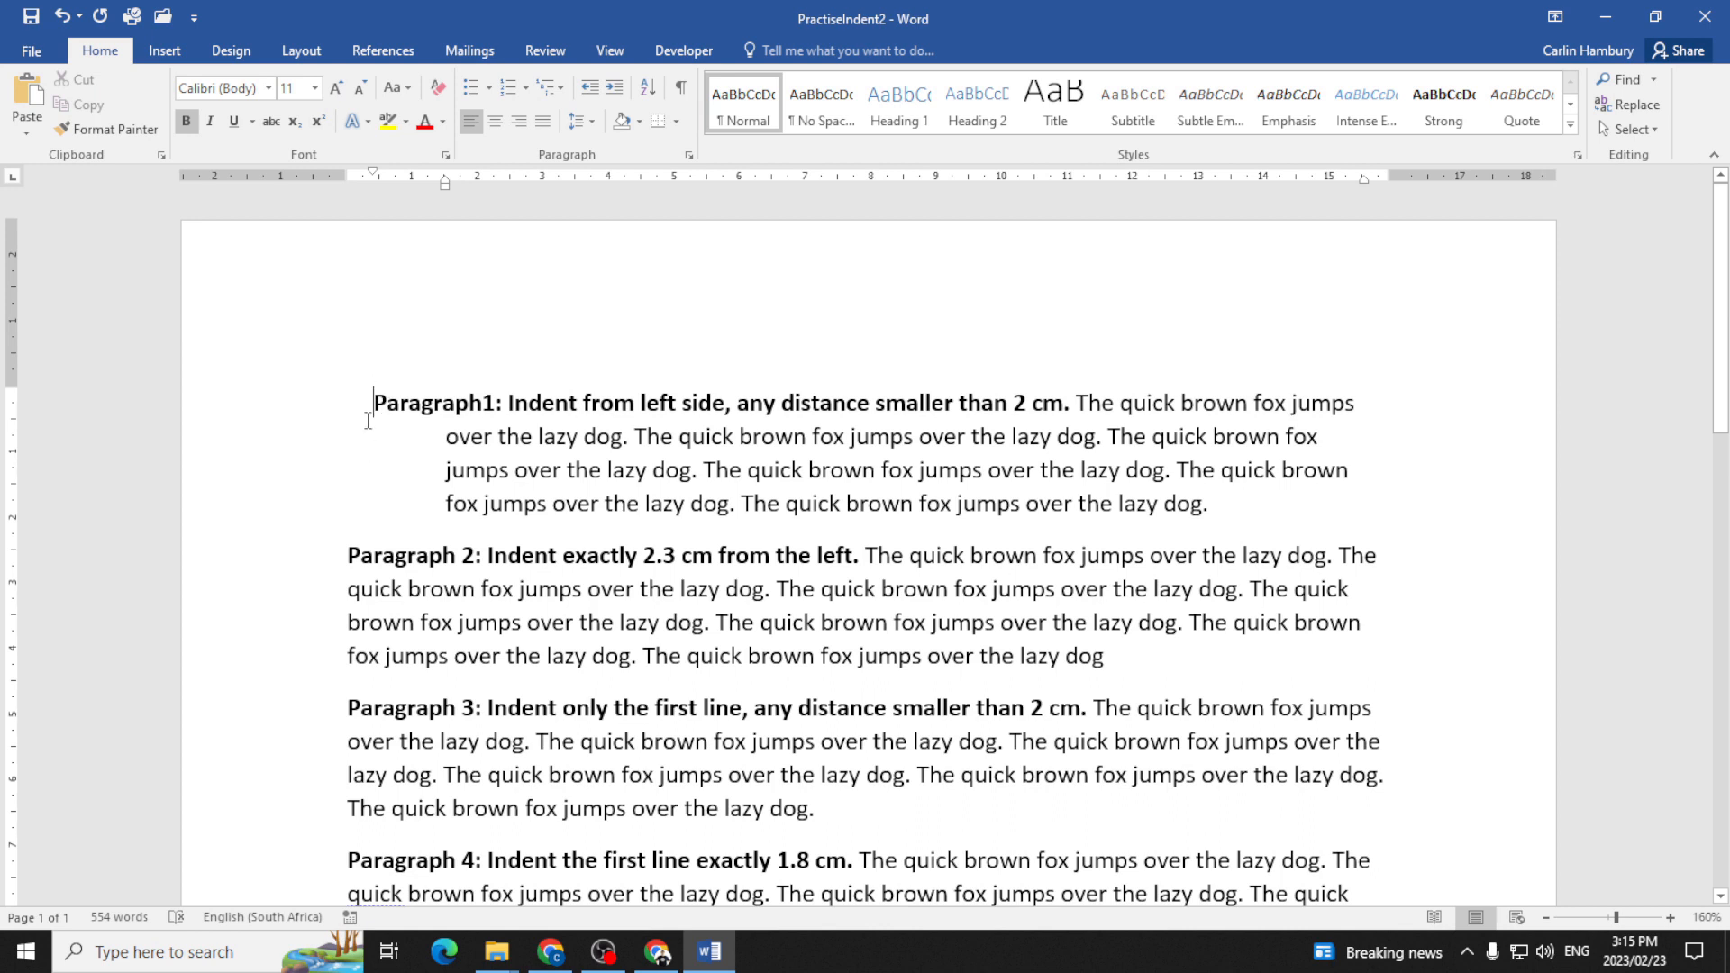
mouse_move(368, 404)
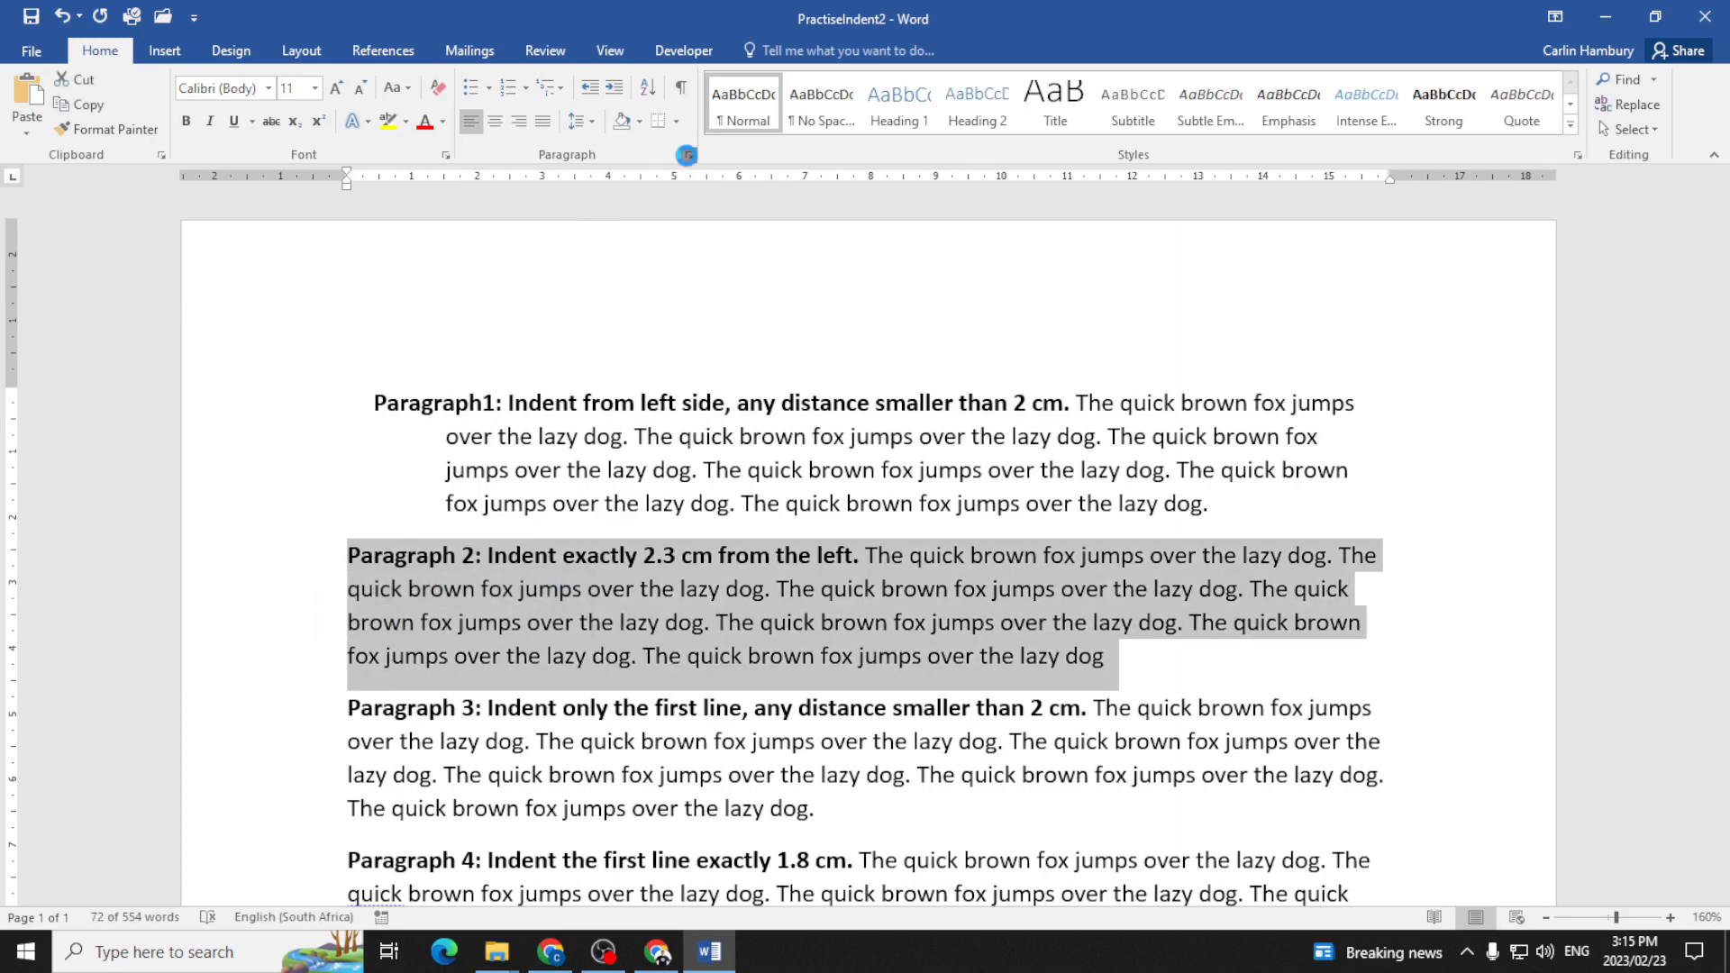
- Apply a 1.5 cm hanging indent to Paragraph 2
click(679, 154)
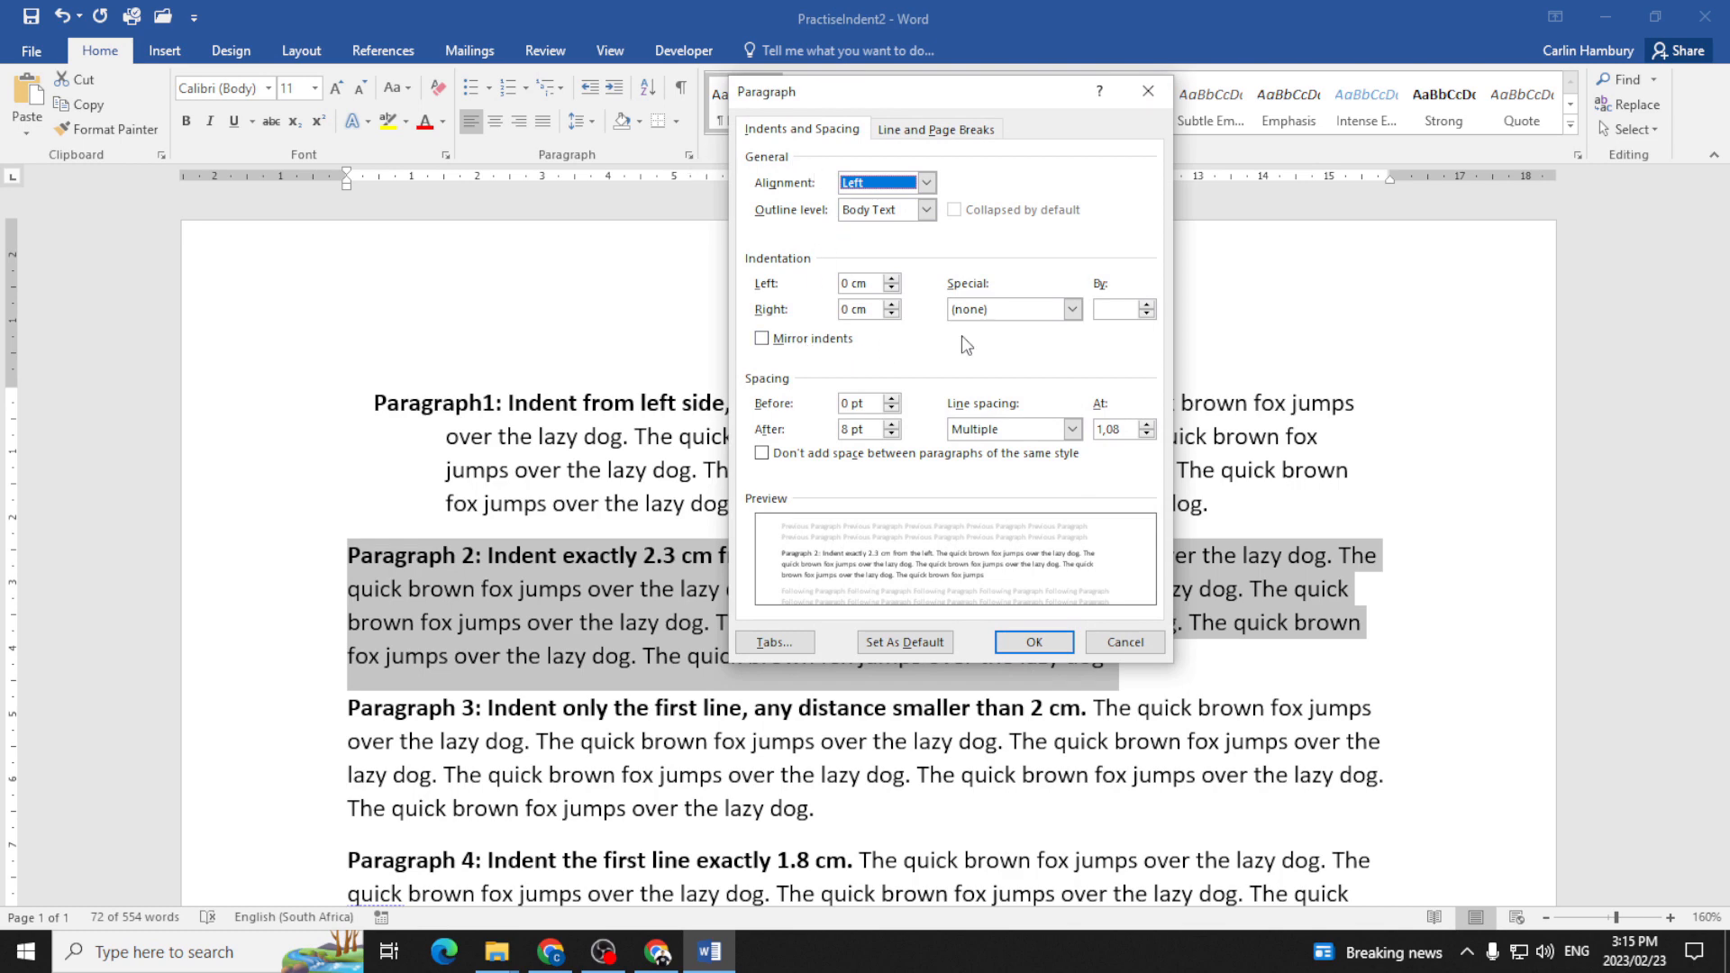
click(1007, 309)
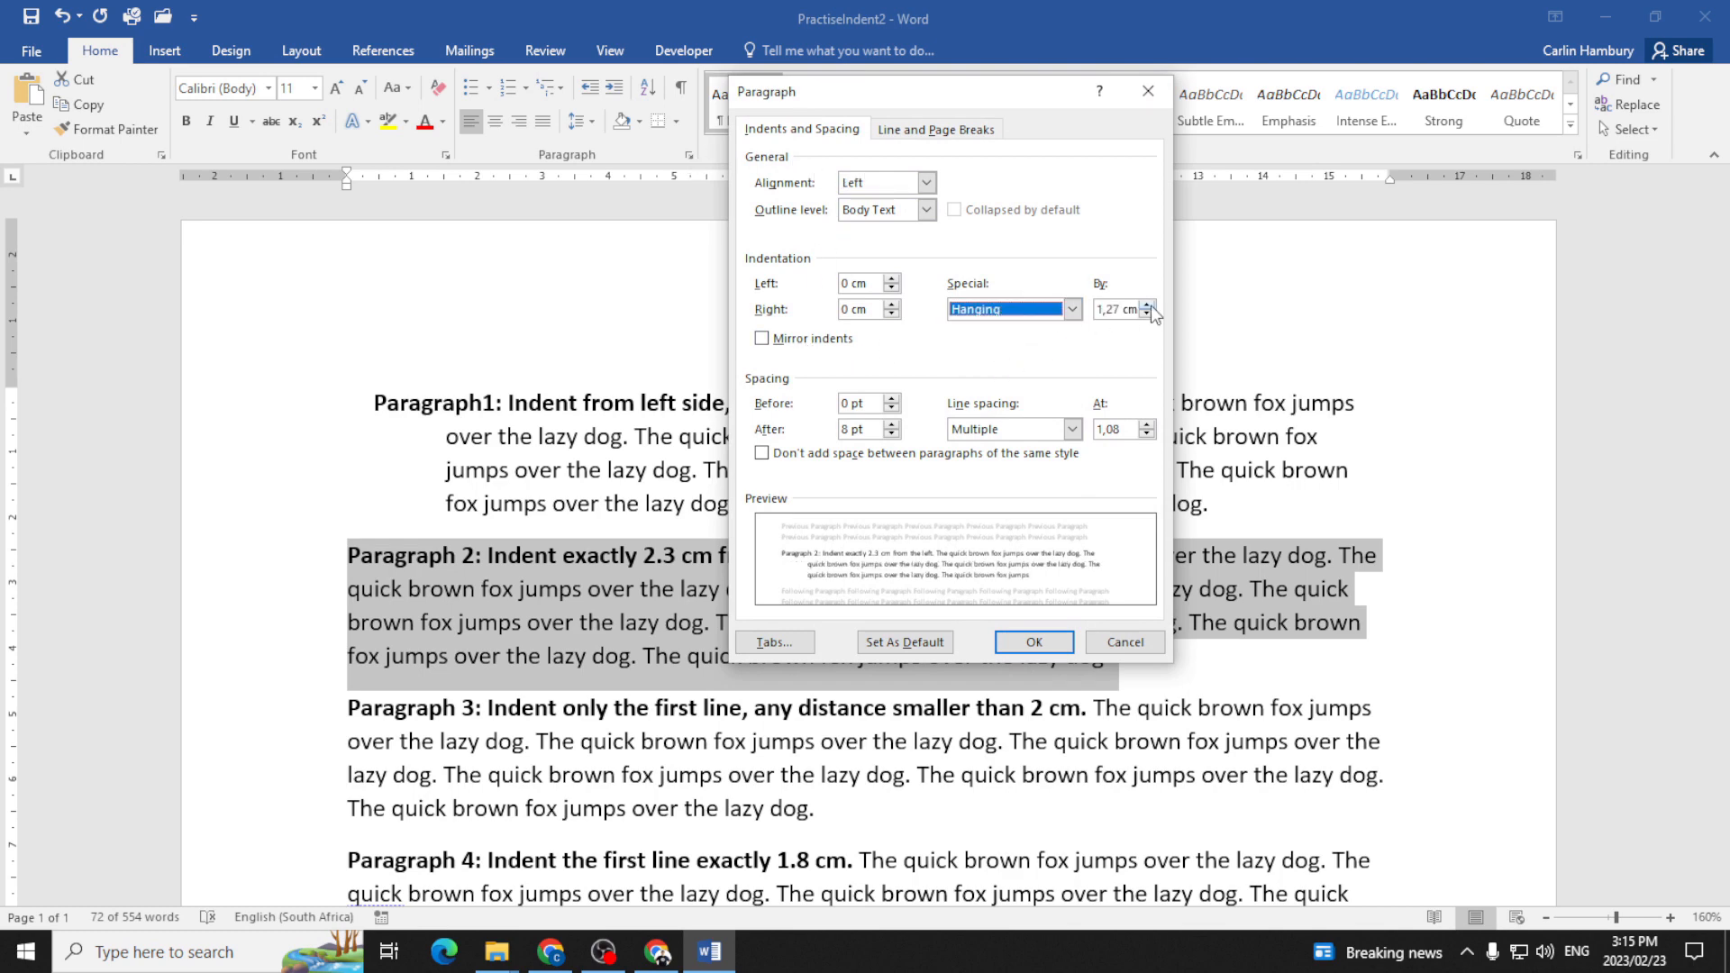
click(1032, 642)
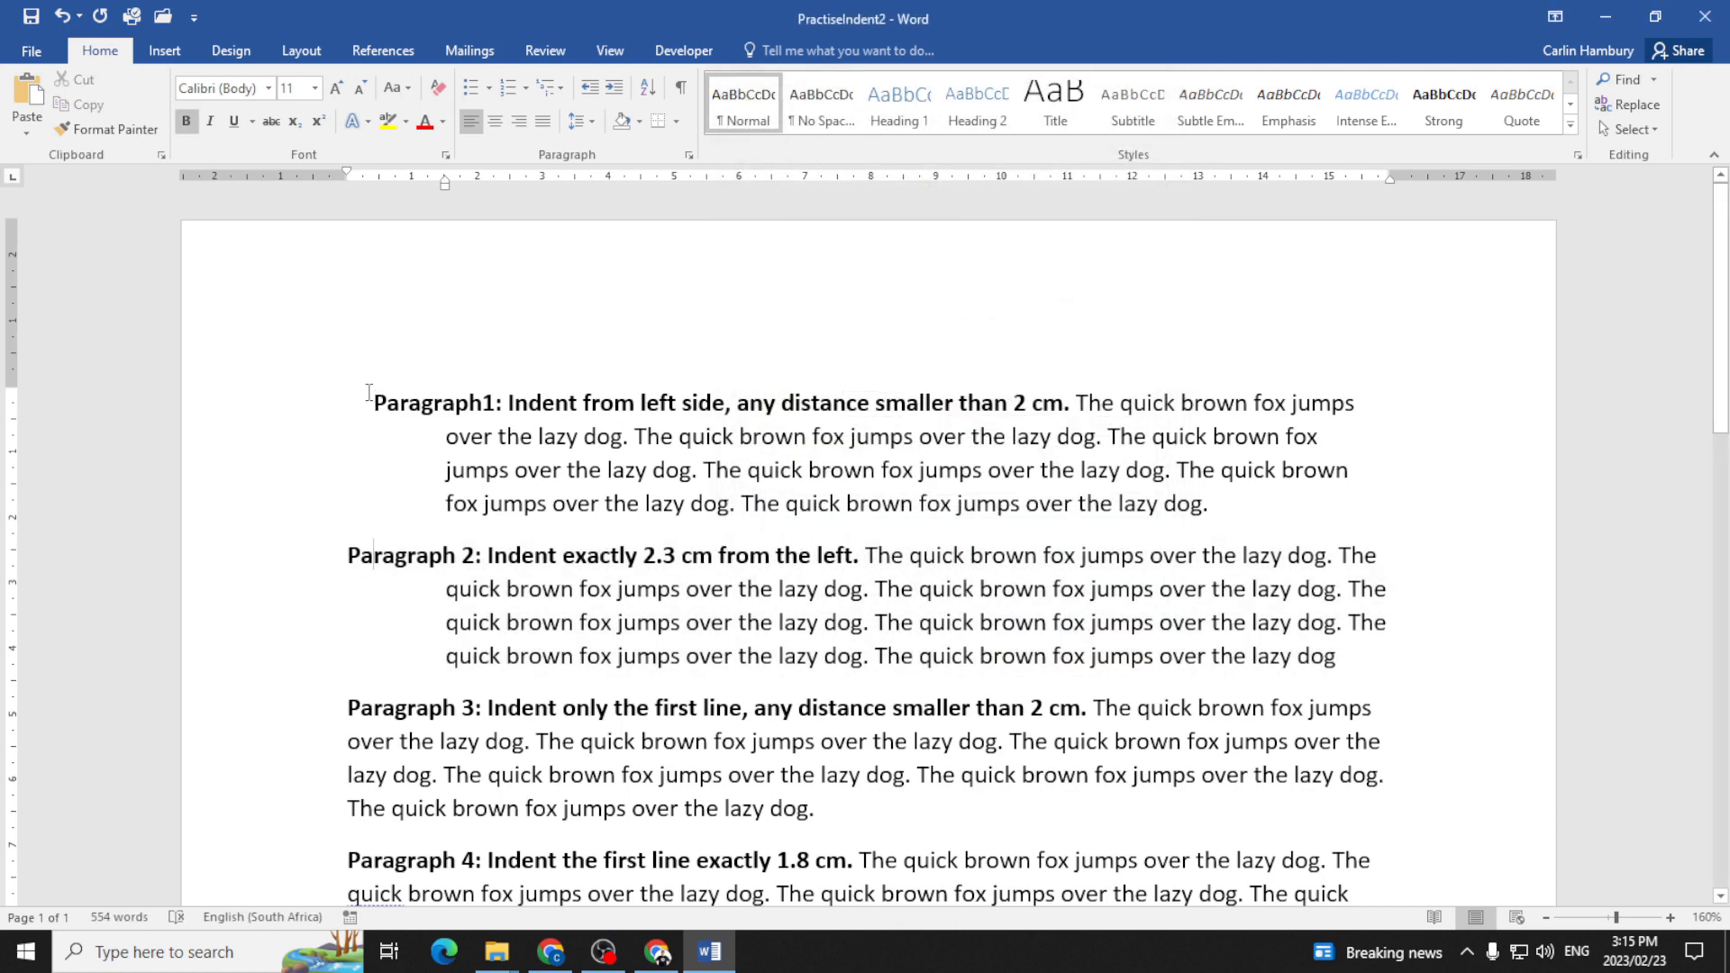
- Reopen Paragraph 2's indent settings and show the Special indent options
click(373, 555)
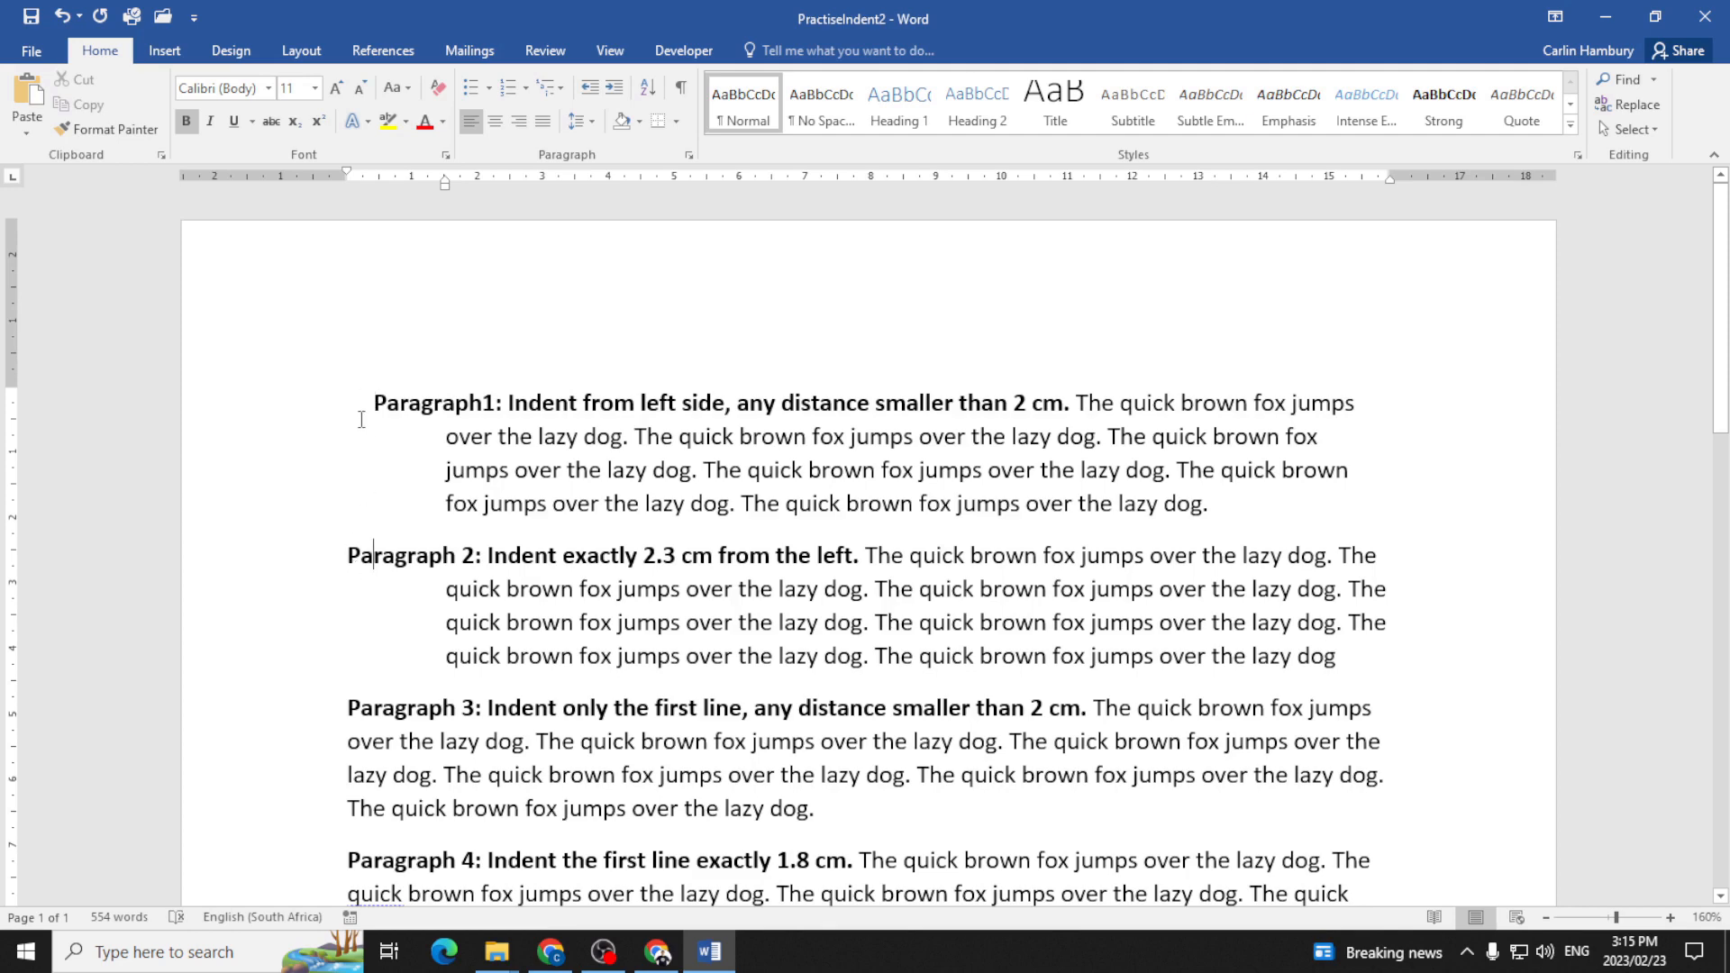
click(667, 154)
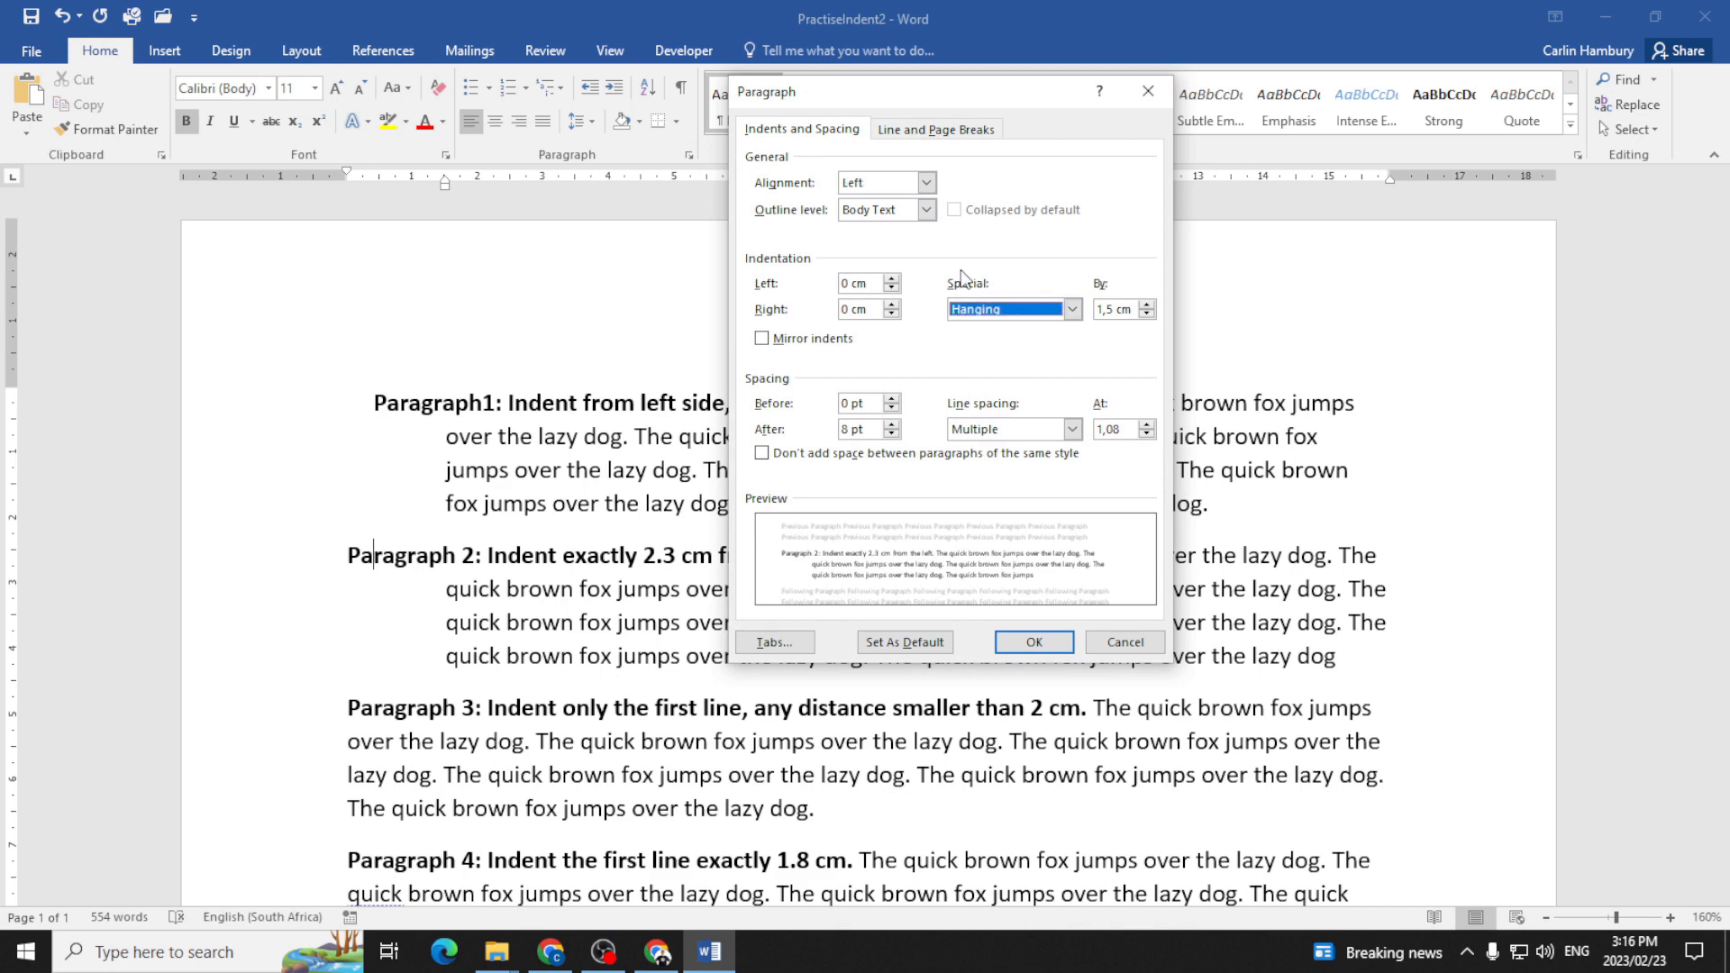
click(1070, 310)
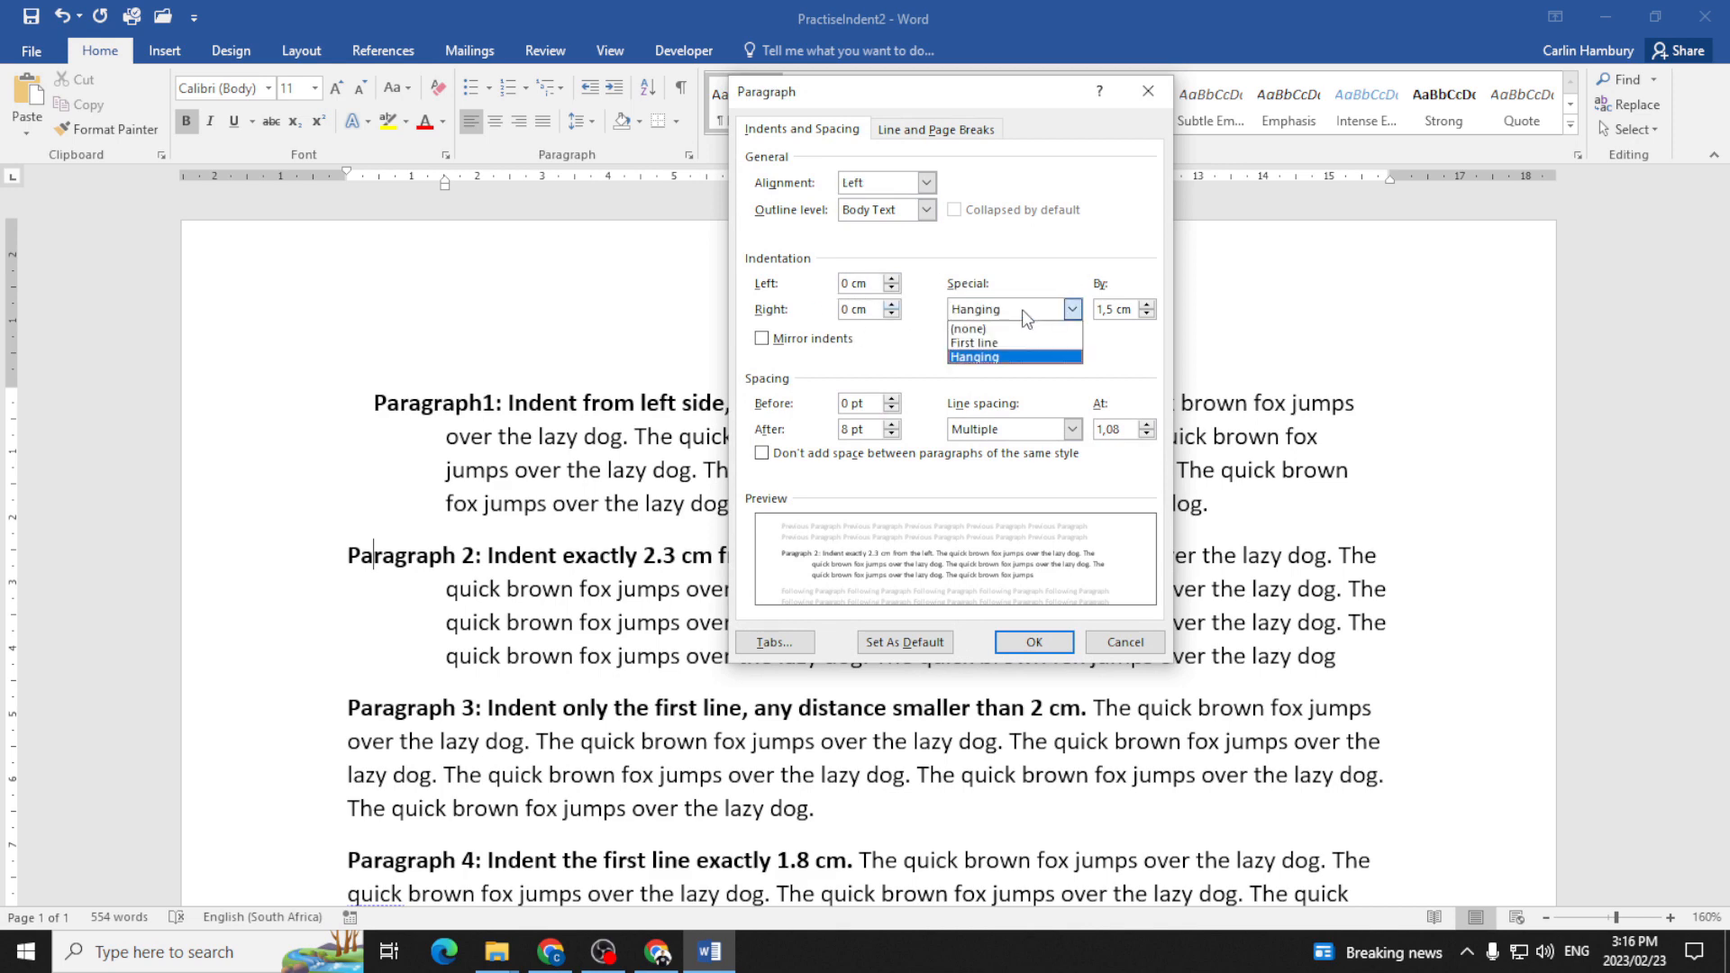